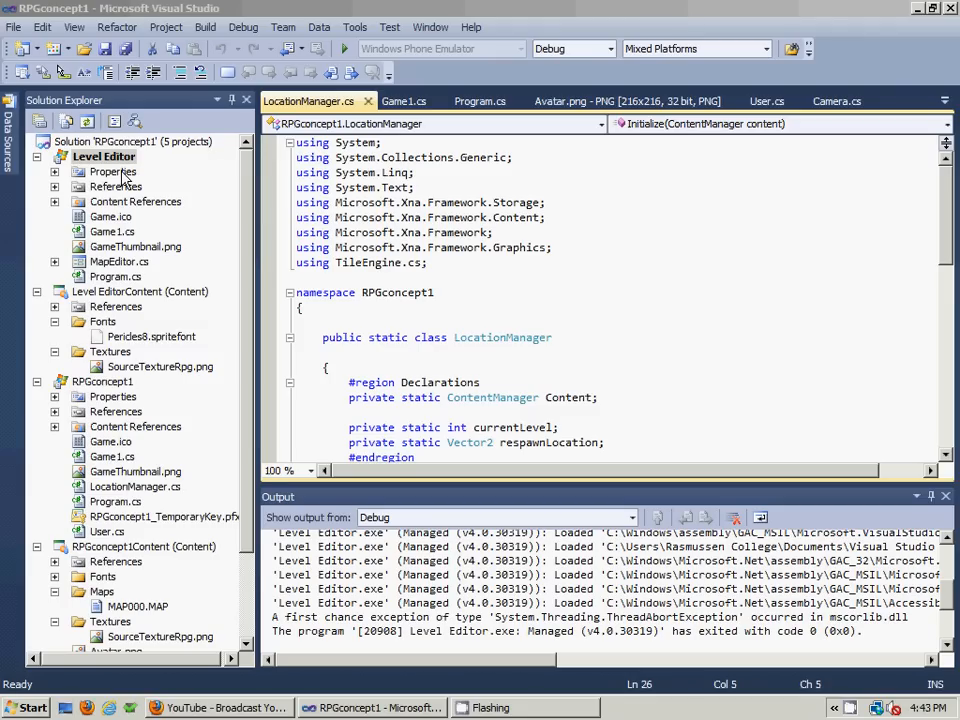
mouse_move(112, 170)
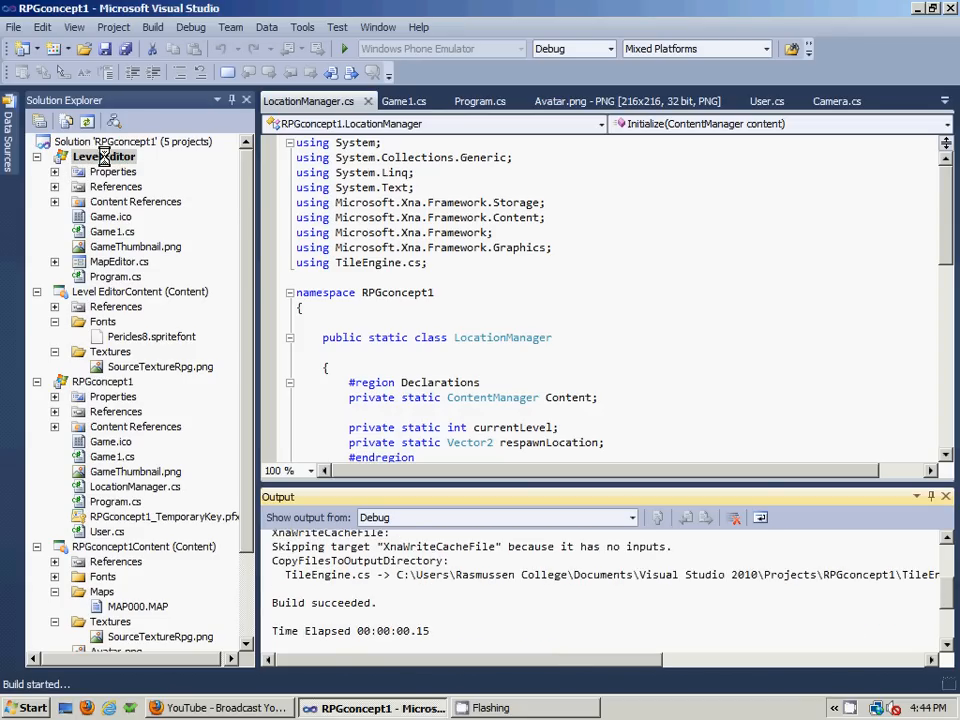
Launch the Level Editor project so MapEditor opens on all-water map 000.
left_click(344, 48)
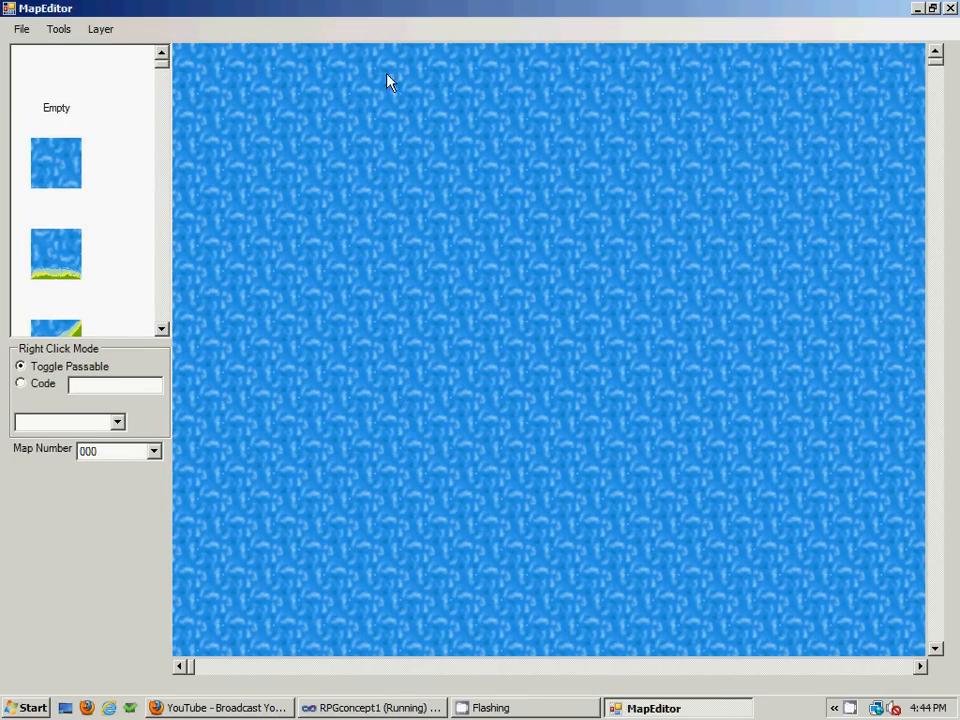
mouse_move(438, 16)
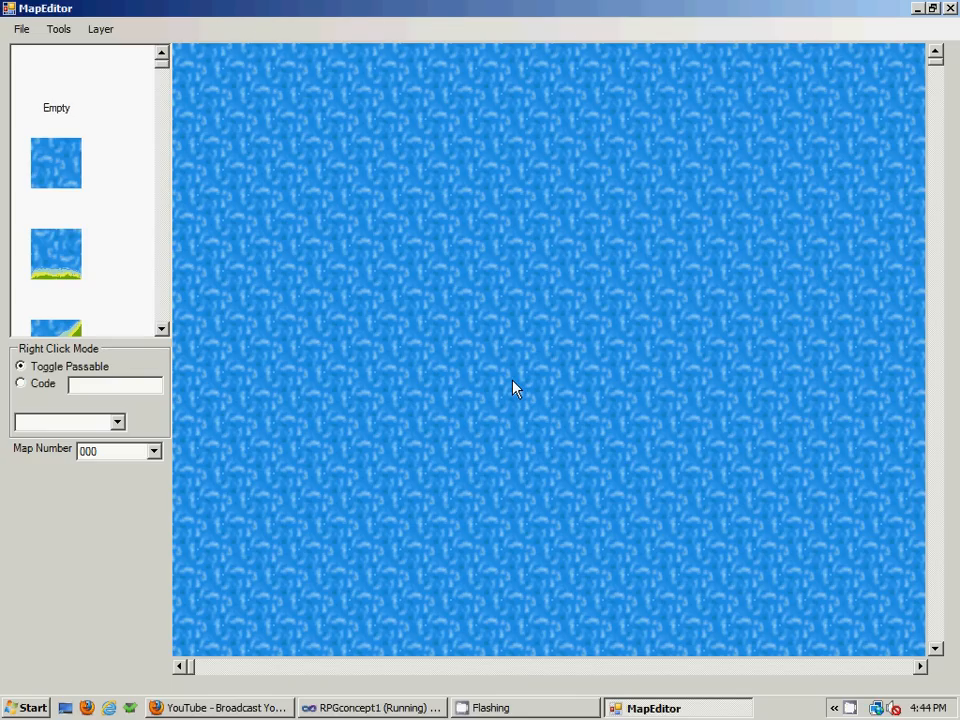
mouse_move(368, 150)
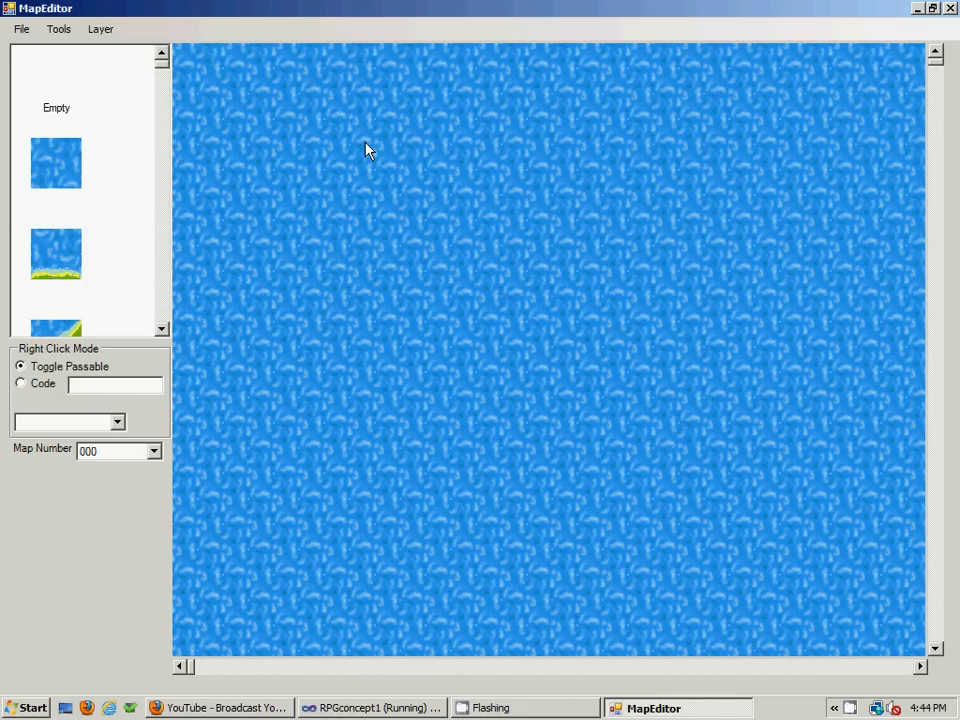
mouse_move(352, 152)
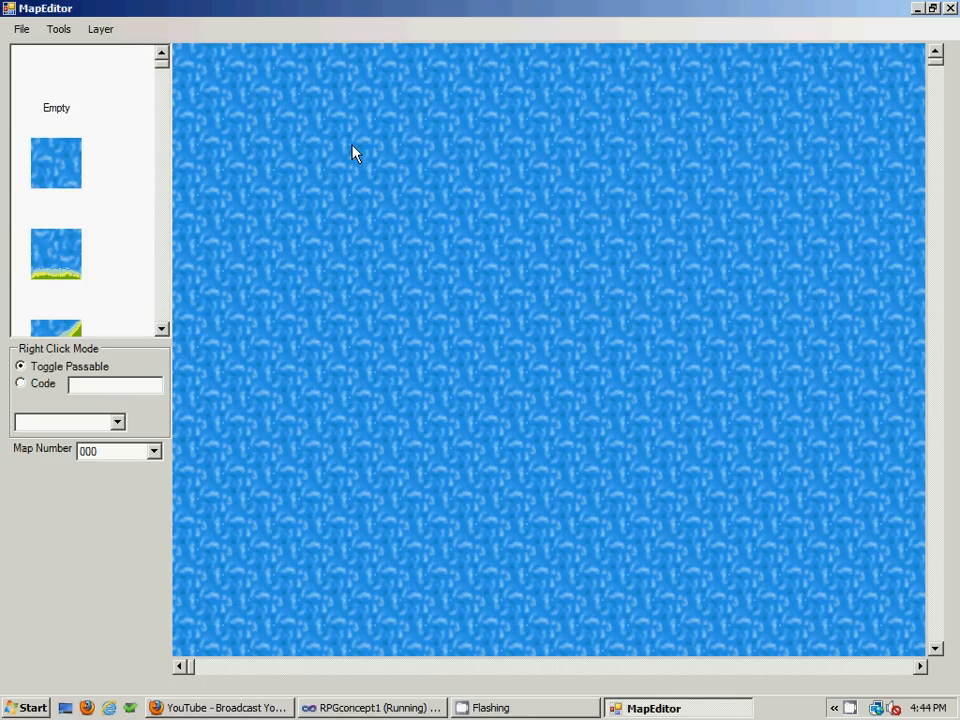
mouse_move(310, 160)
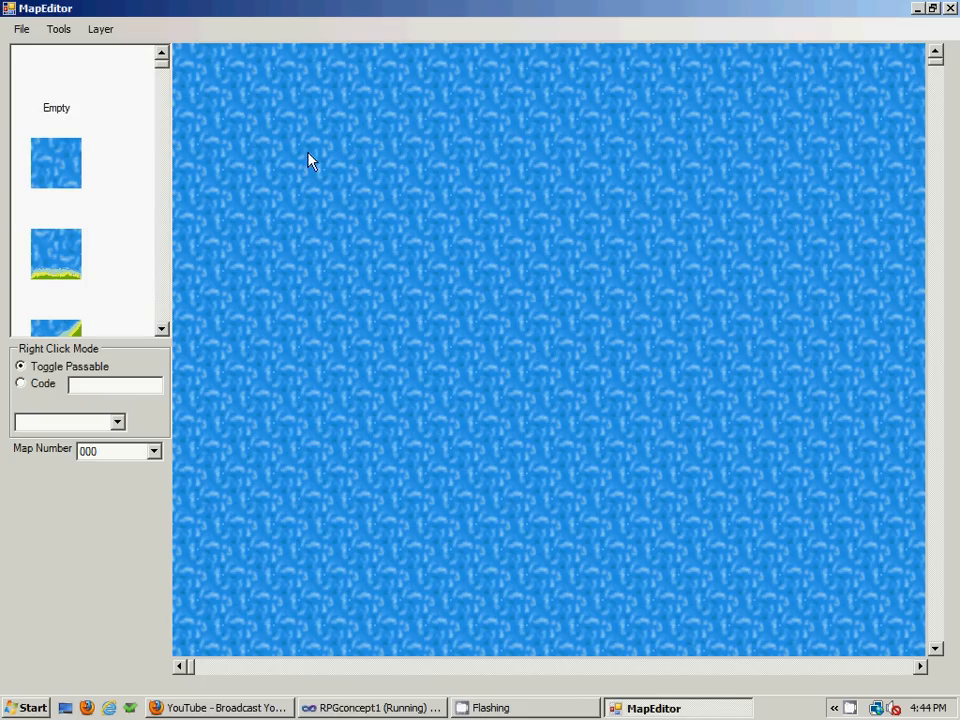
mouse_move(248, 176)
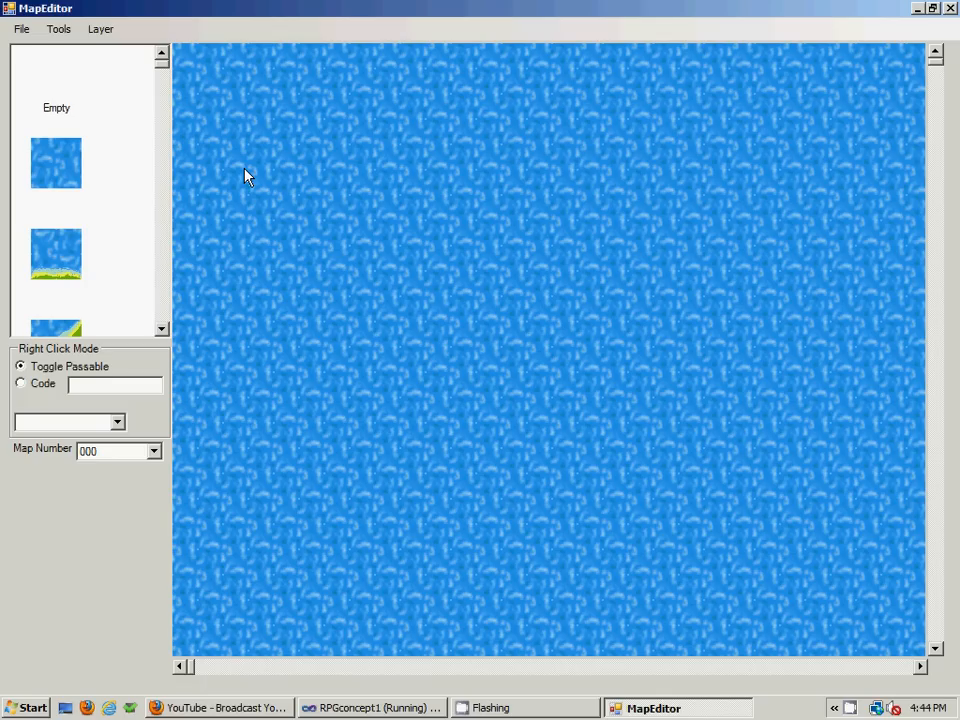
mouse_move(264, 196)
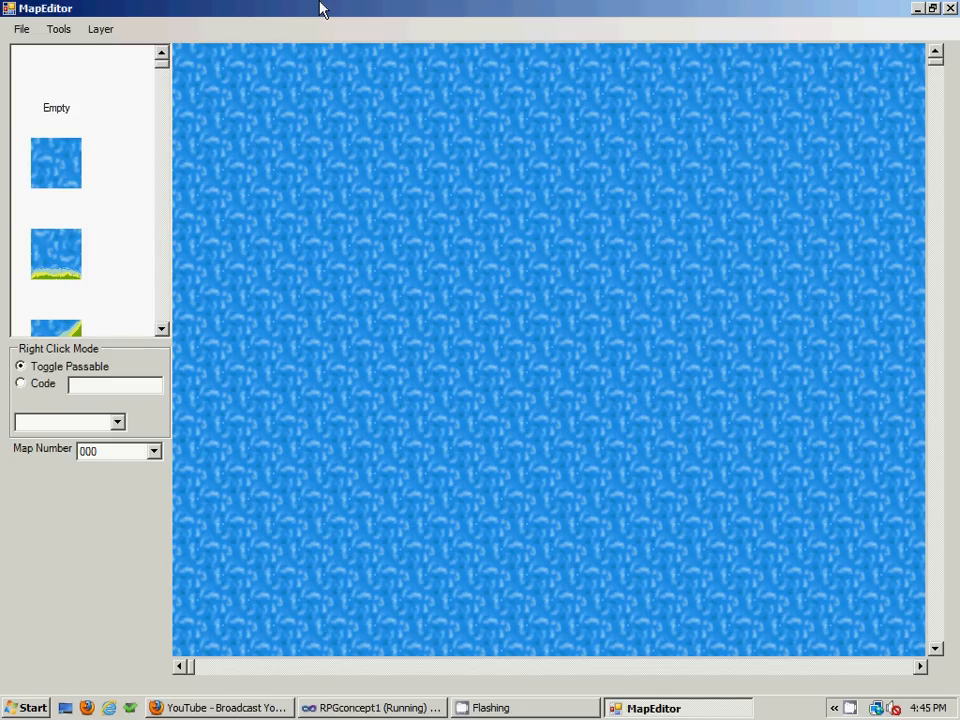
mouse_move(344, 130)
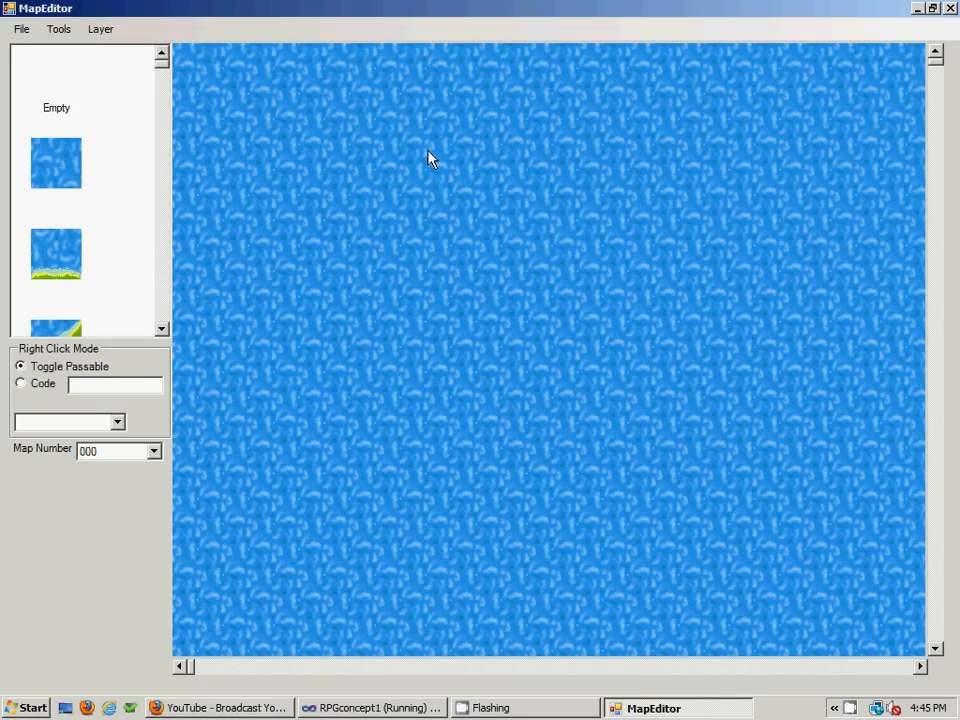
mouse_move(428, 180)
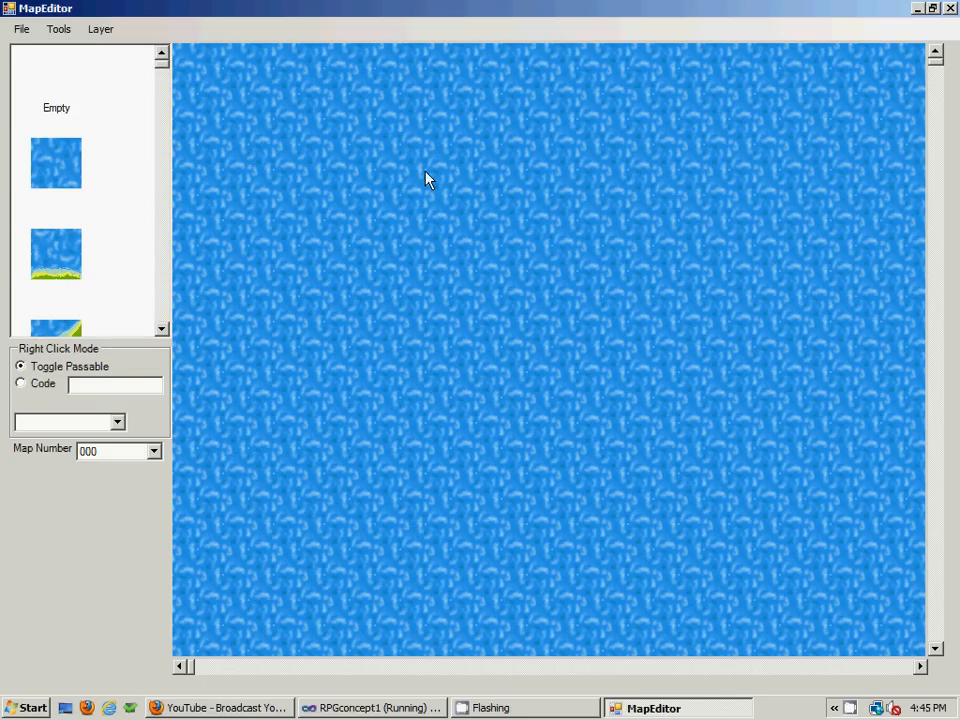
mouse_move(392, 164)
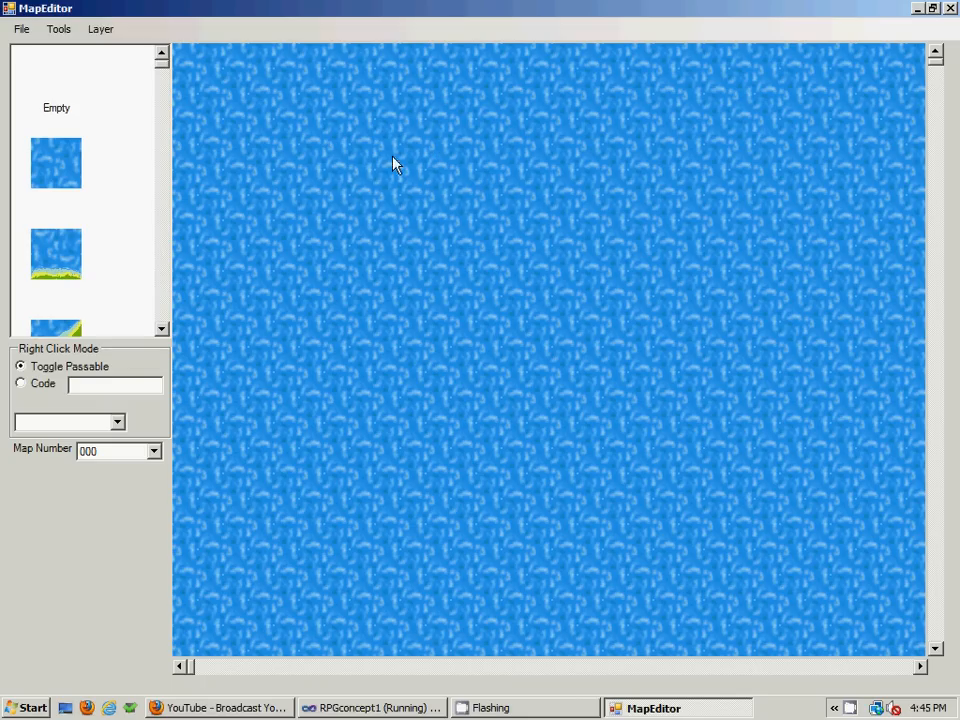
mouse_move(372, 342)
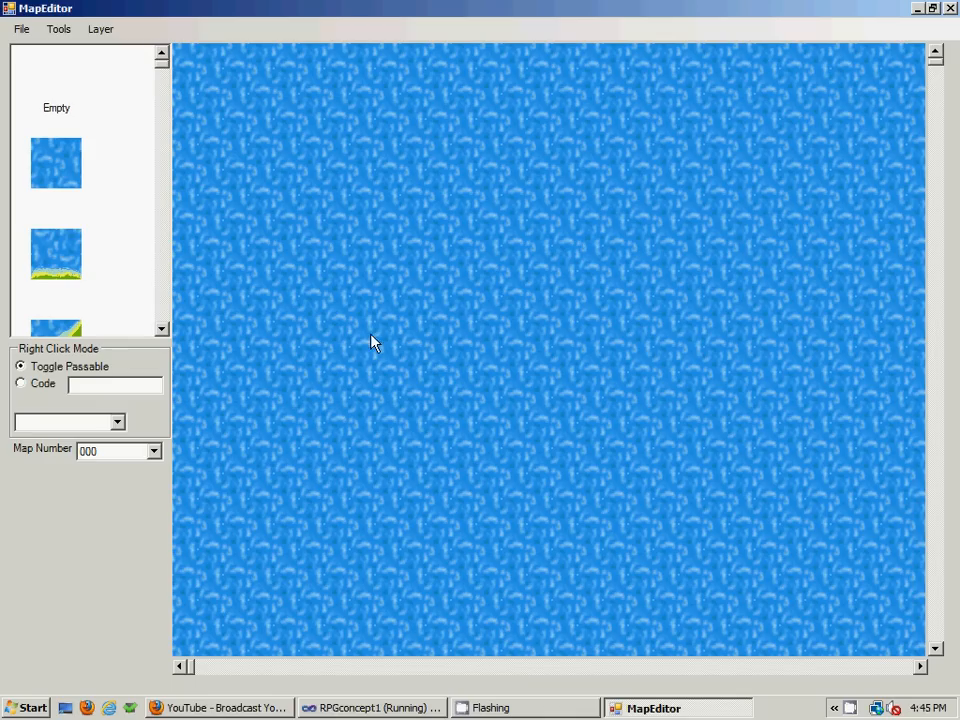
mouse_move(176, 232)
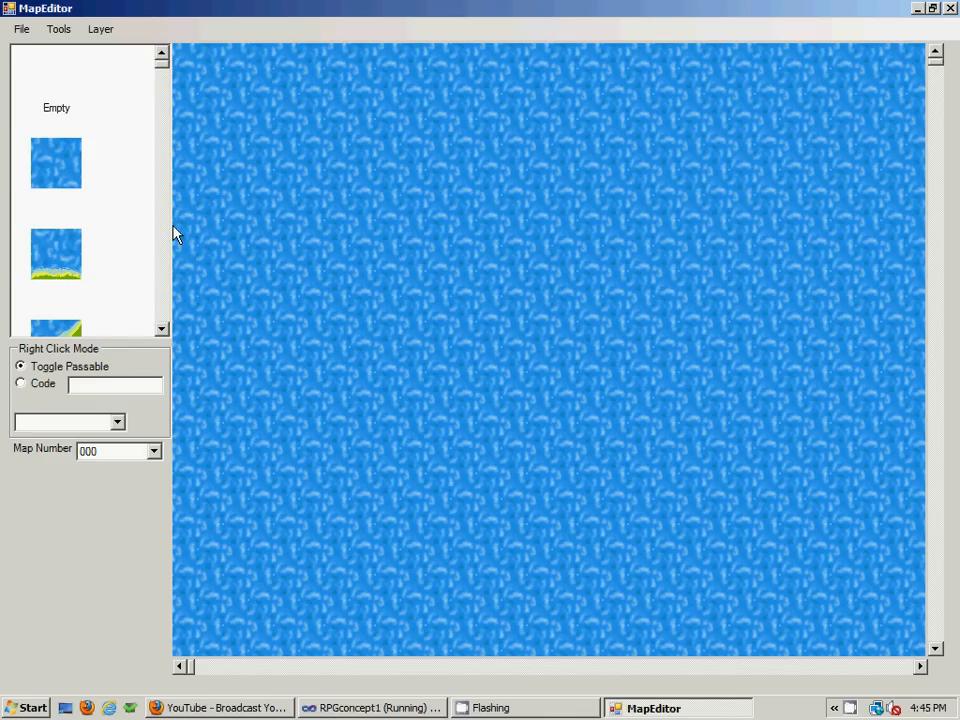
mouse_move(16, 70)
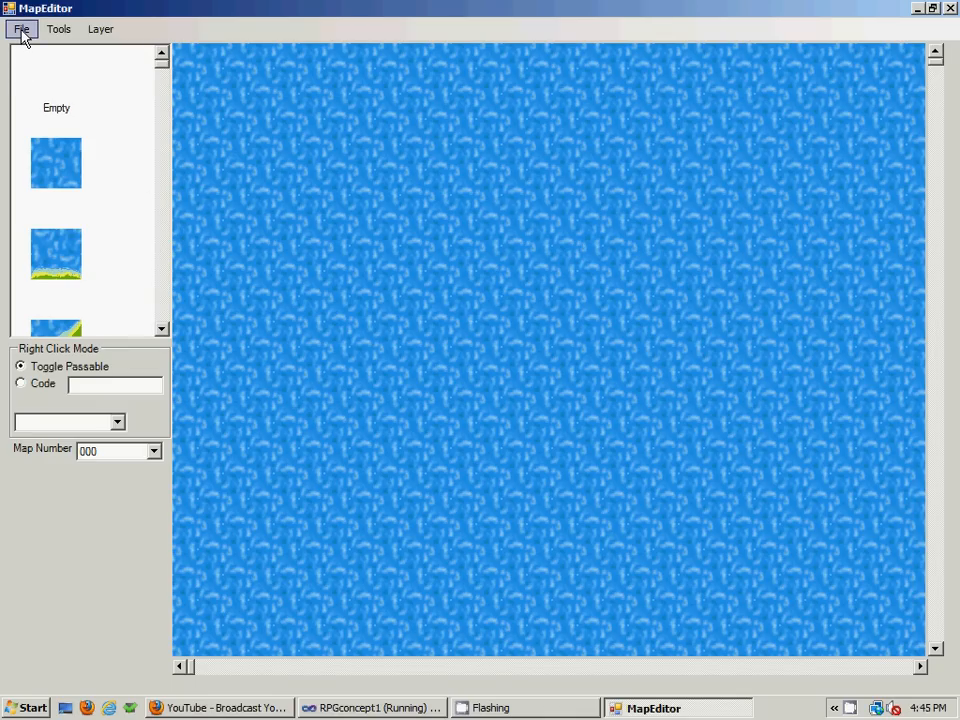
left_click(20, 28)
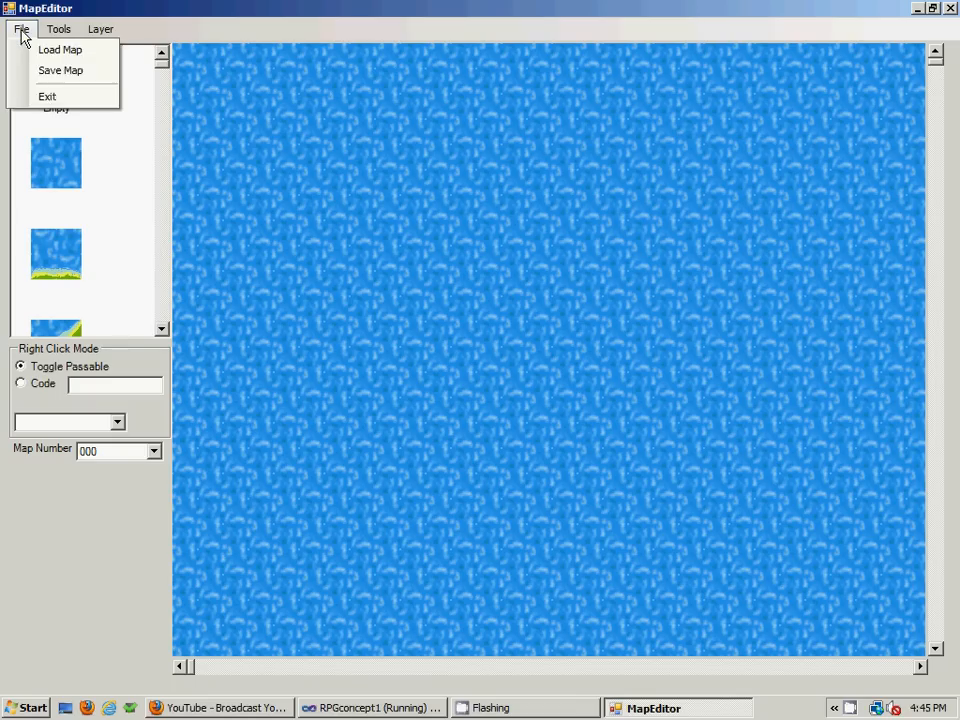
mouse_move(60, 50)
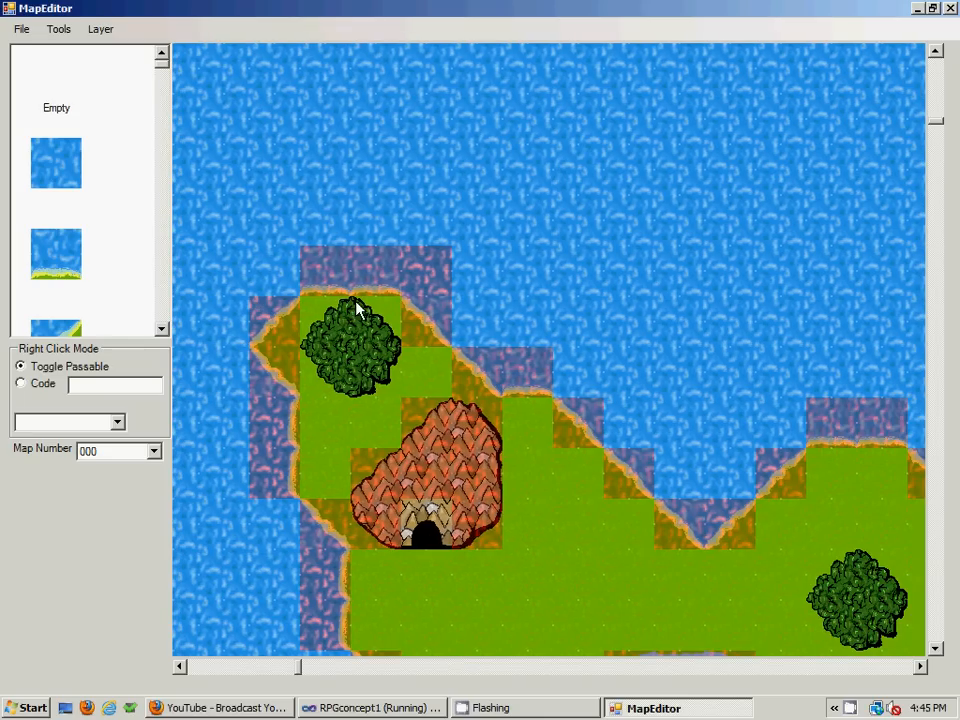
mouse_move(304, 270)
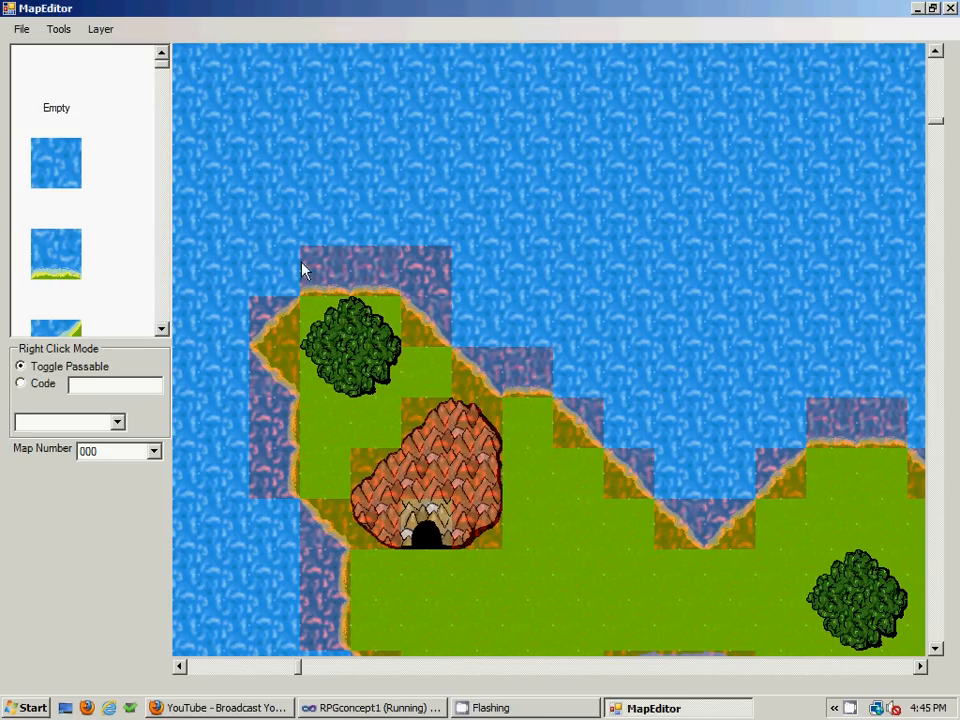
mouse_move(328, 274)
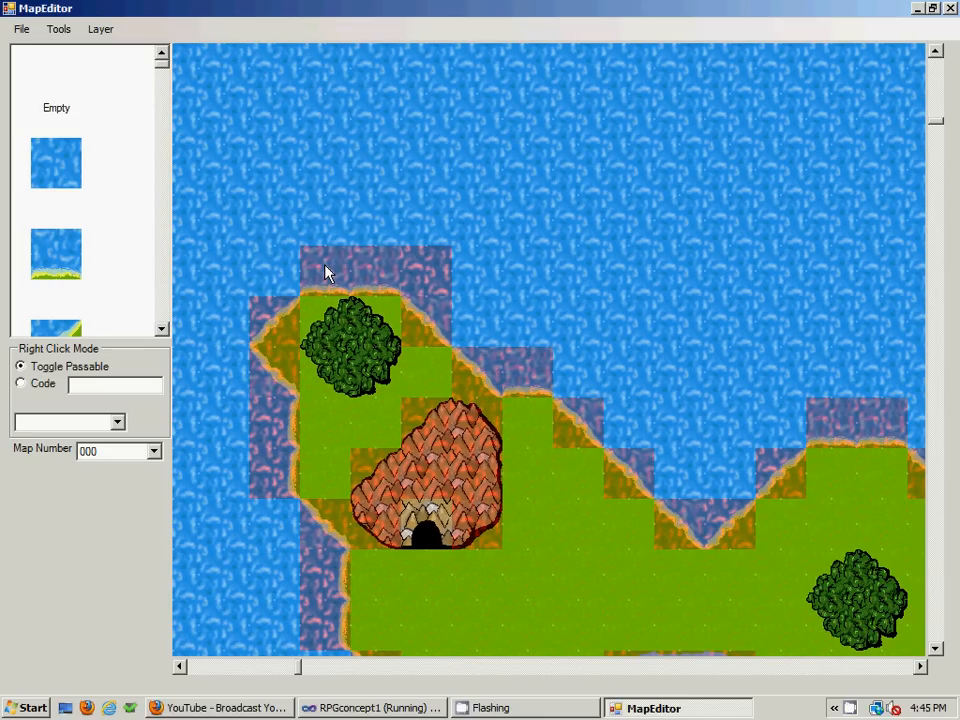
mouse_move(162, 368)
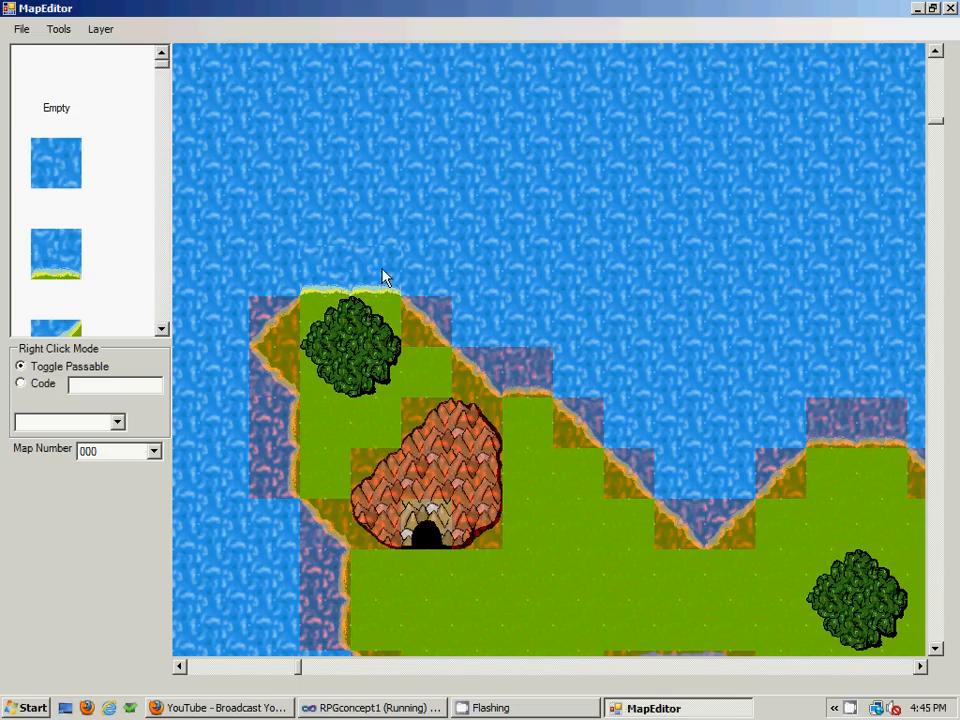
left_click(380, 276)
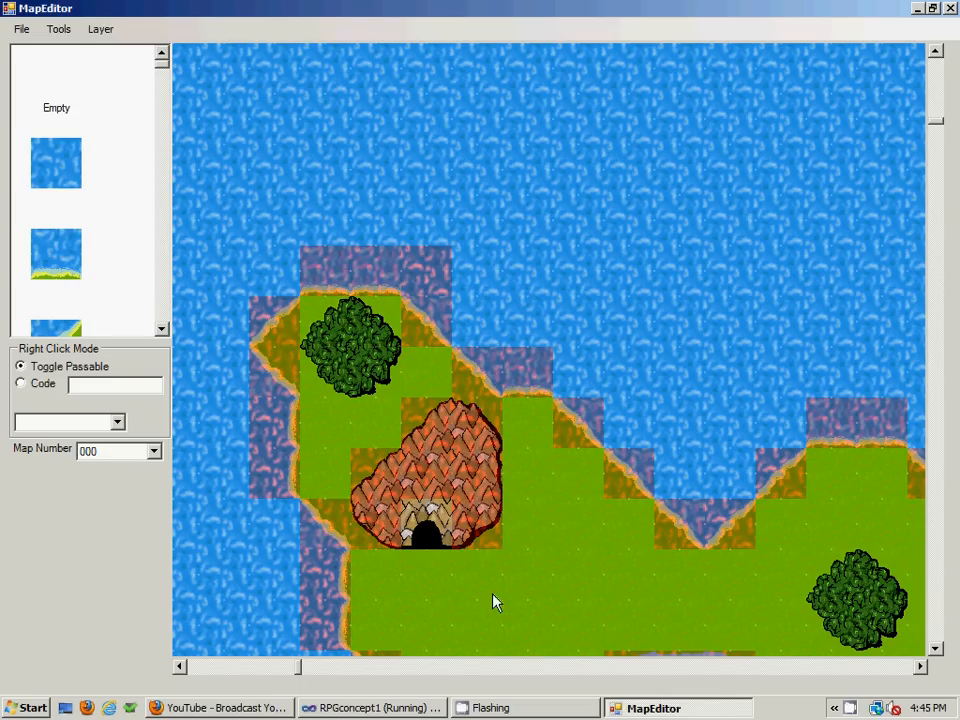
scroll("down", 3)
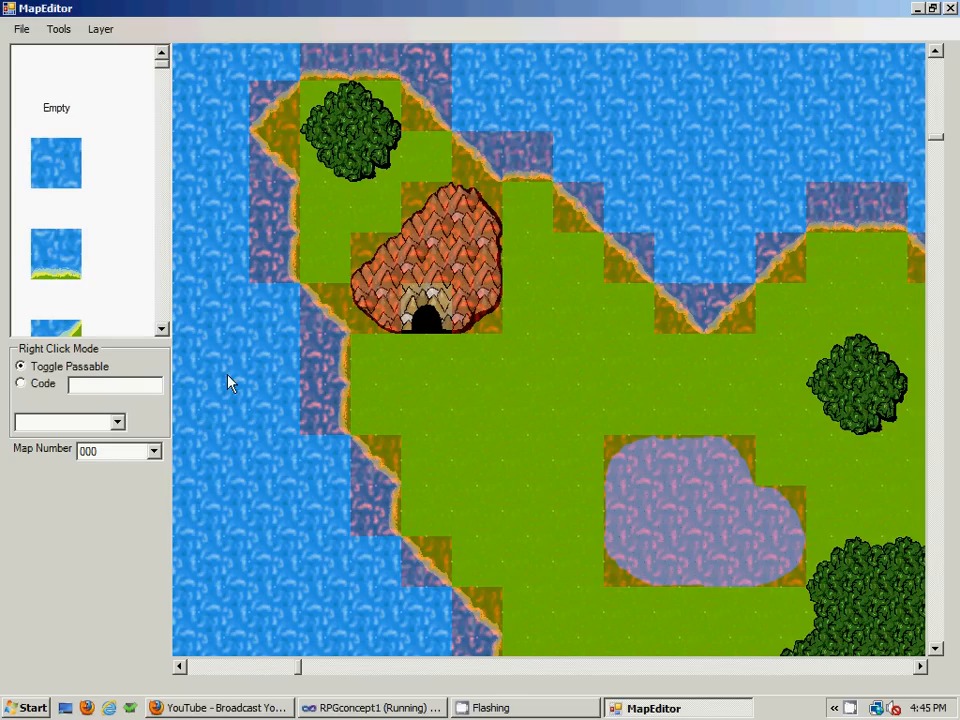
mouse_move(562, 362)
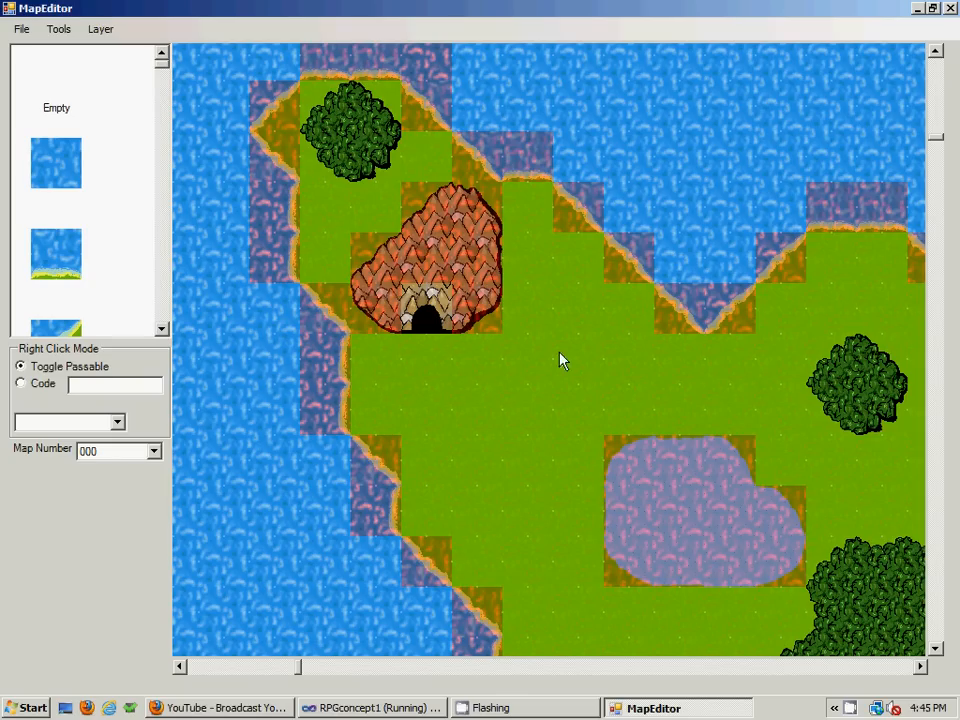
mouse_move(518, 238)
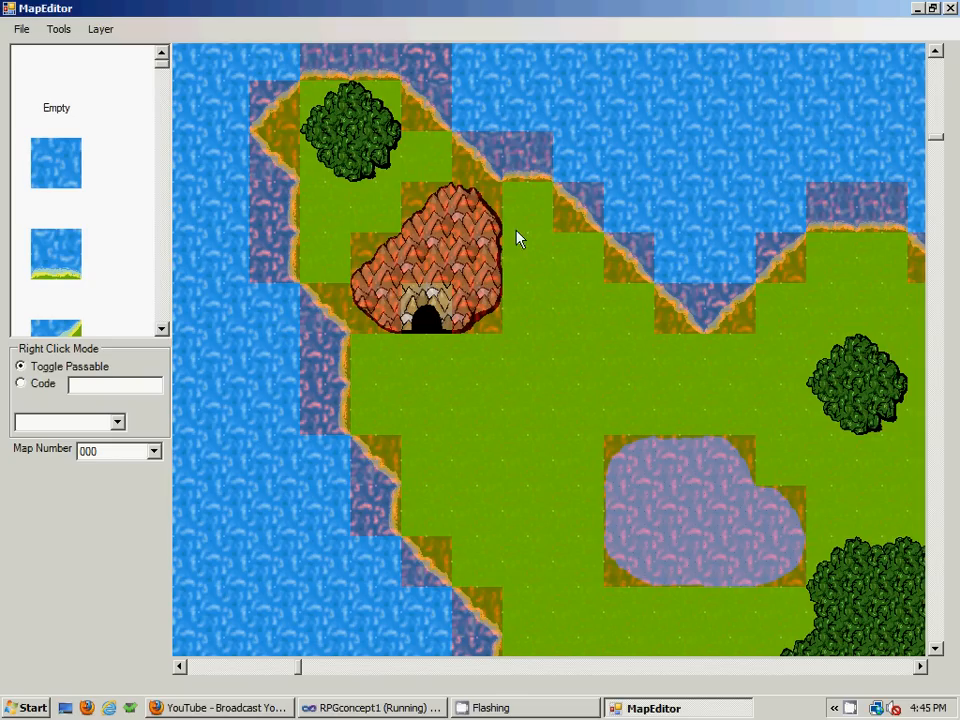
mouse_move(462, 328)
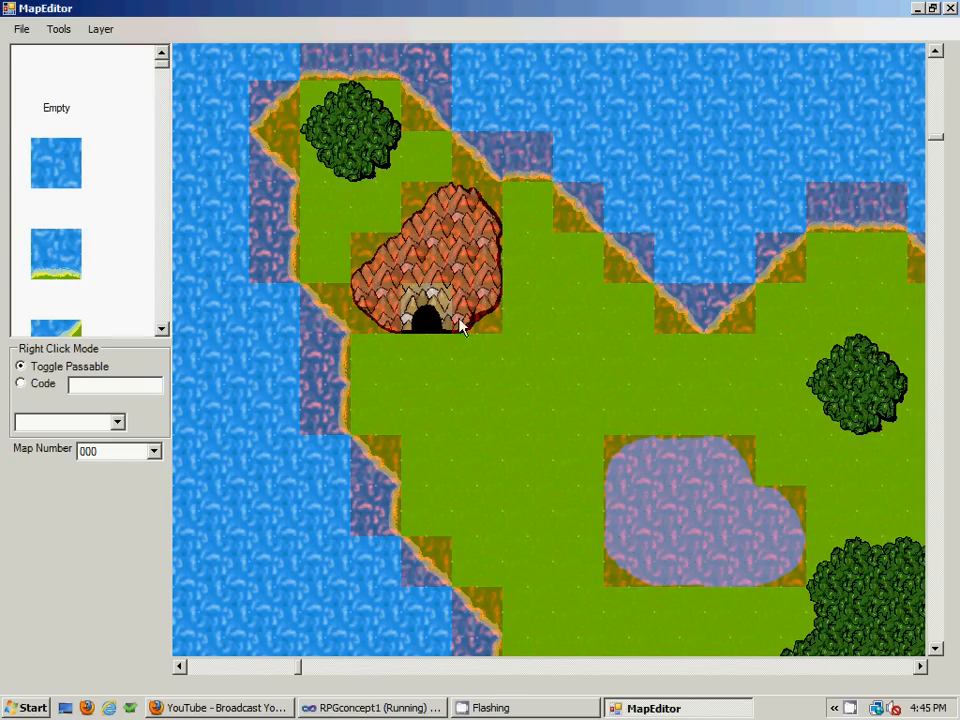
mouse_move(342, 104)
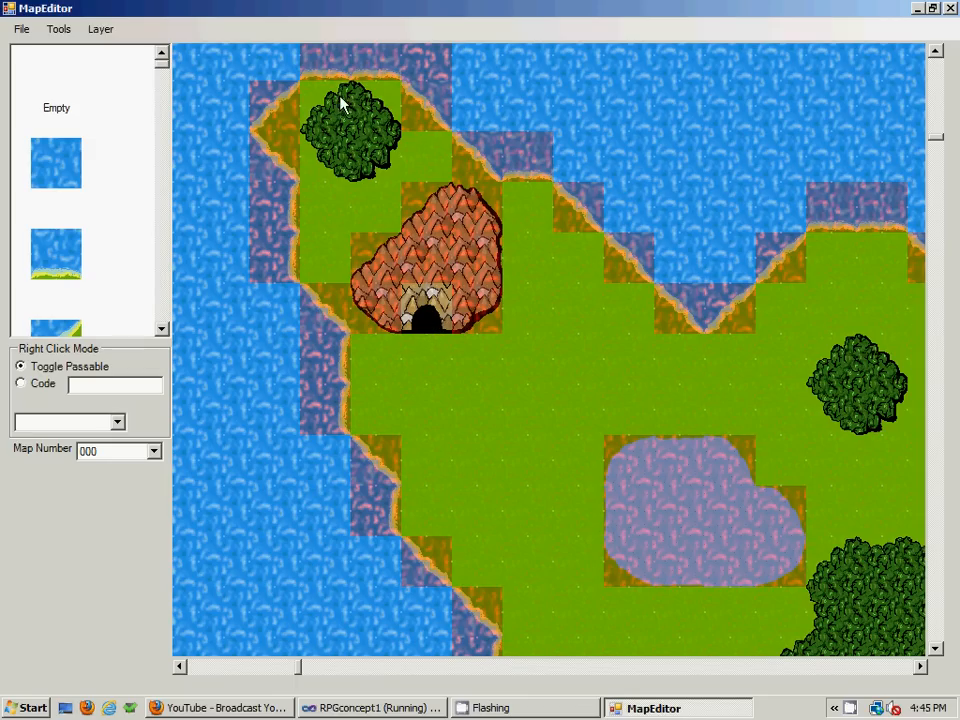
mouse_move(490, 424)
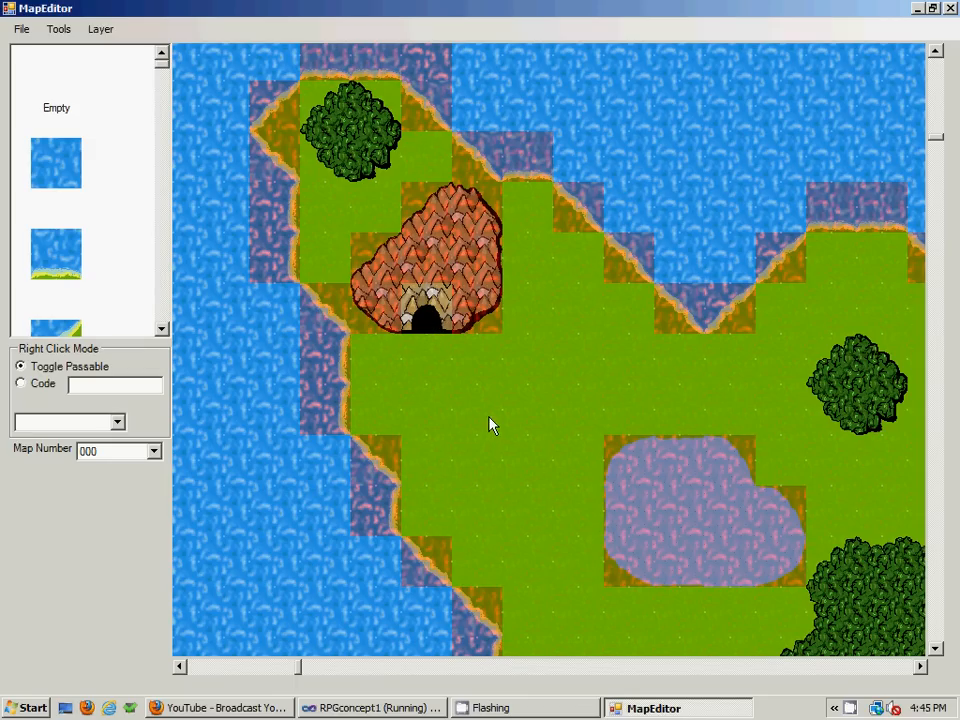
mouse_move(448, 370)
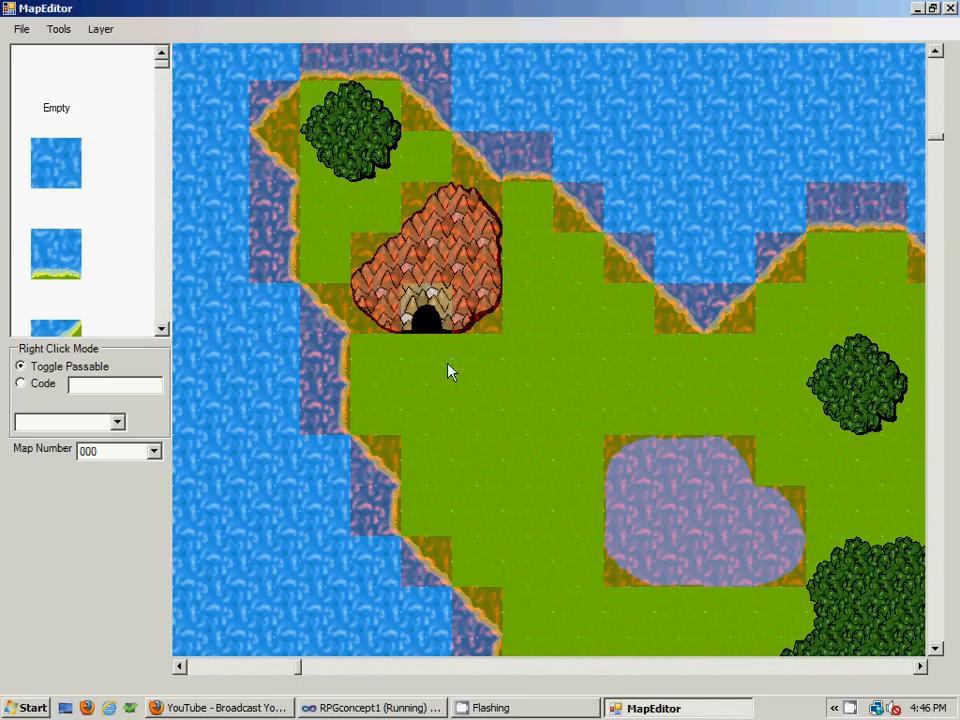
mouse_move(6, 276)
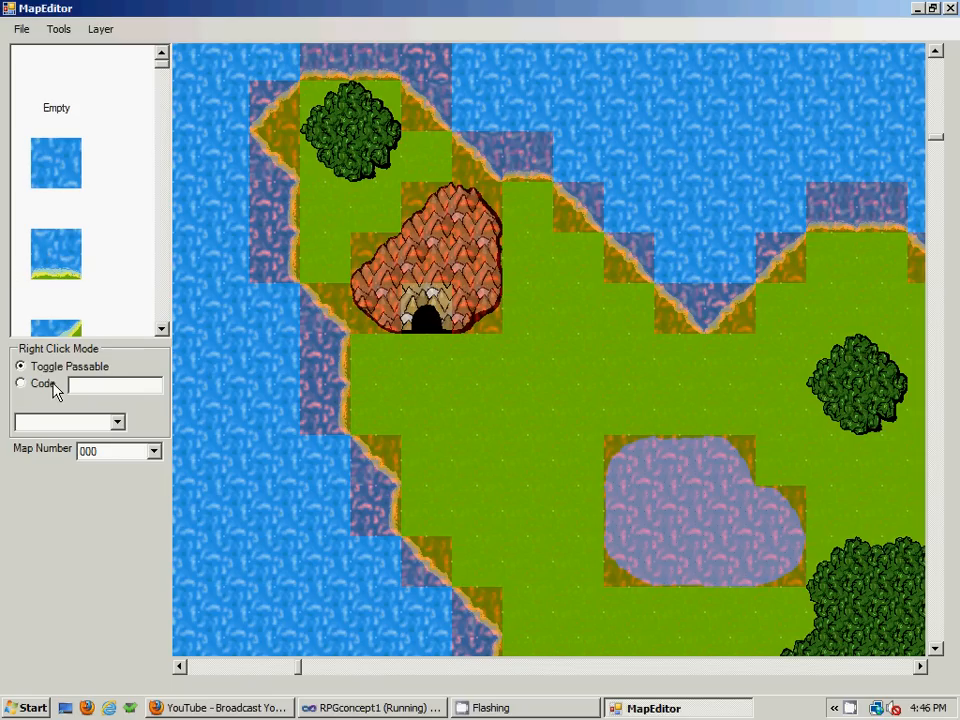
mouse_move(244, 318)
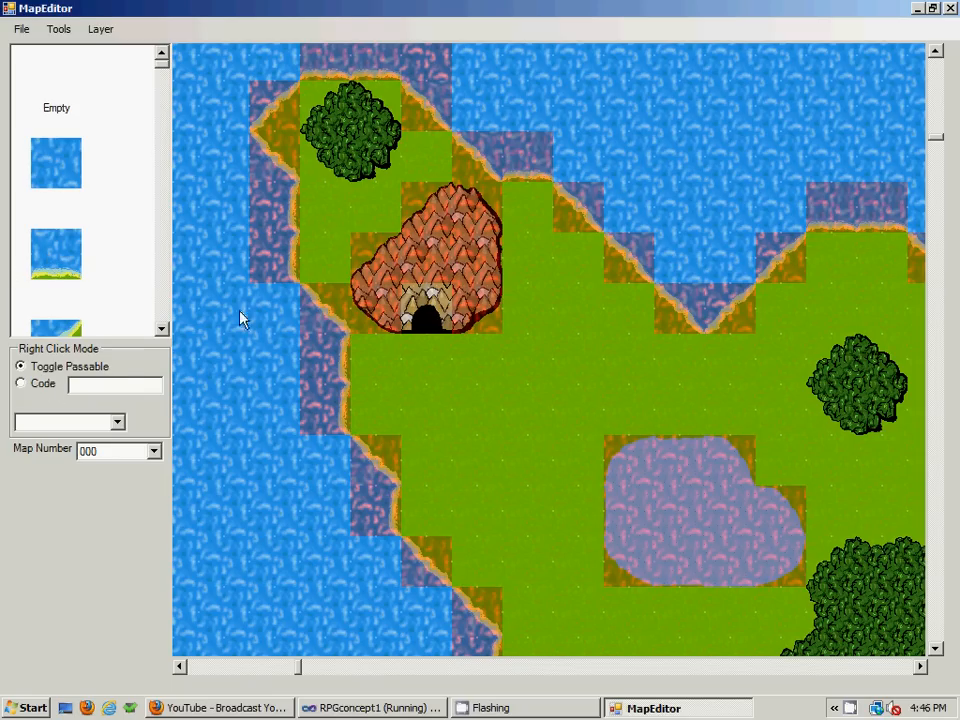
mouse_move(476, 406)
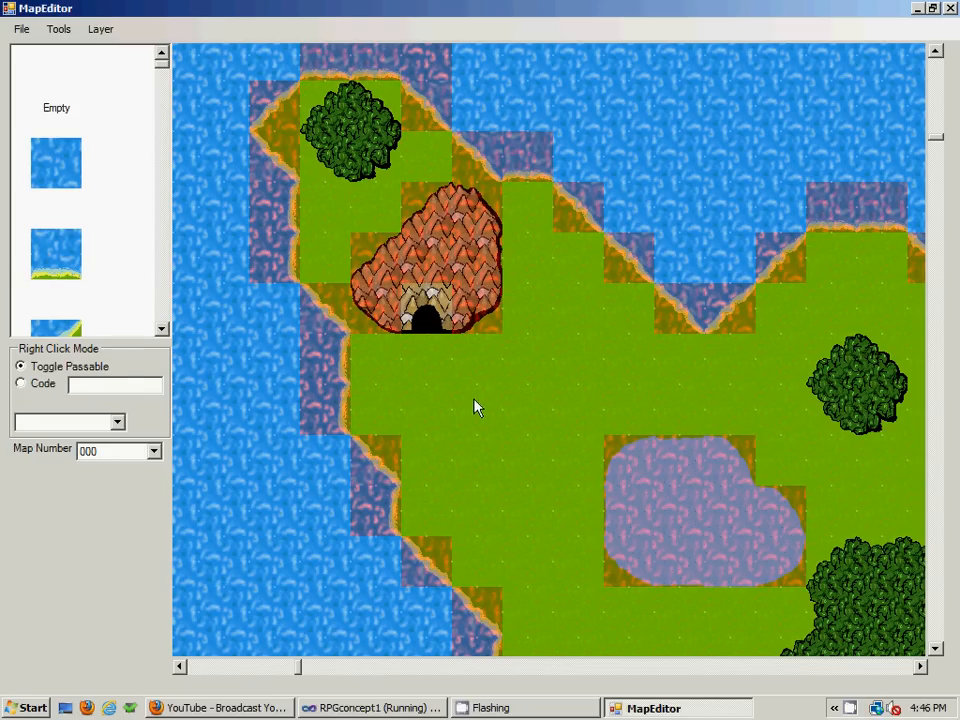
left_click(100, 28)
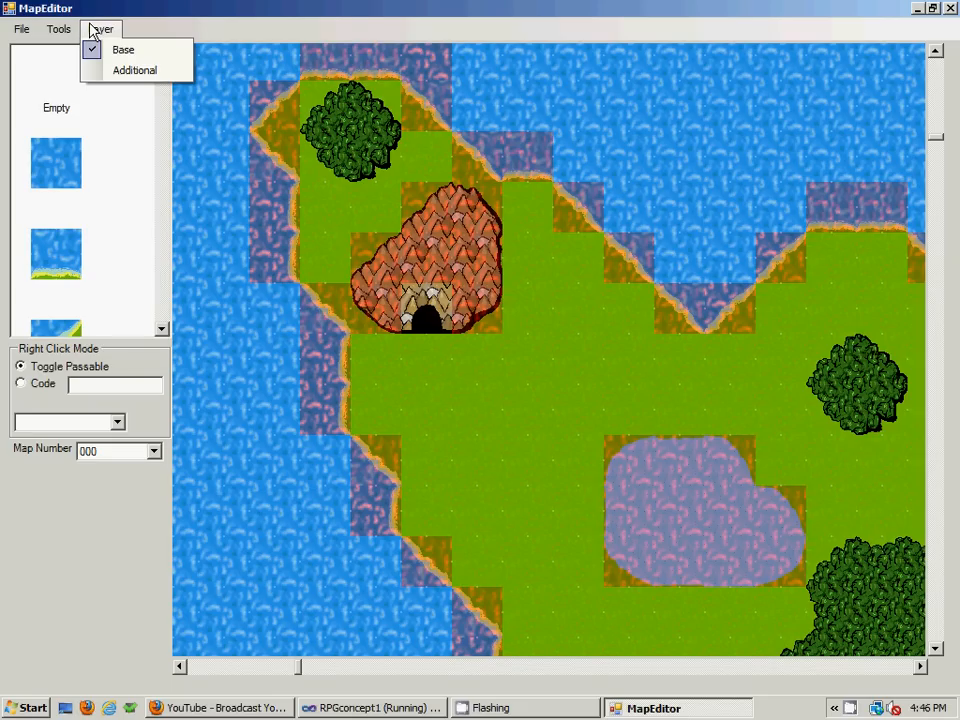
mouse_move(418, 258)
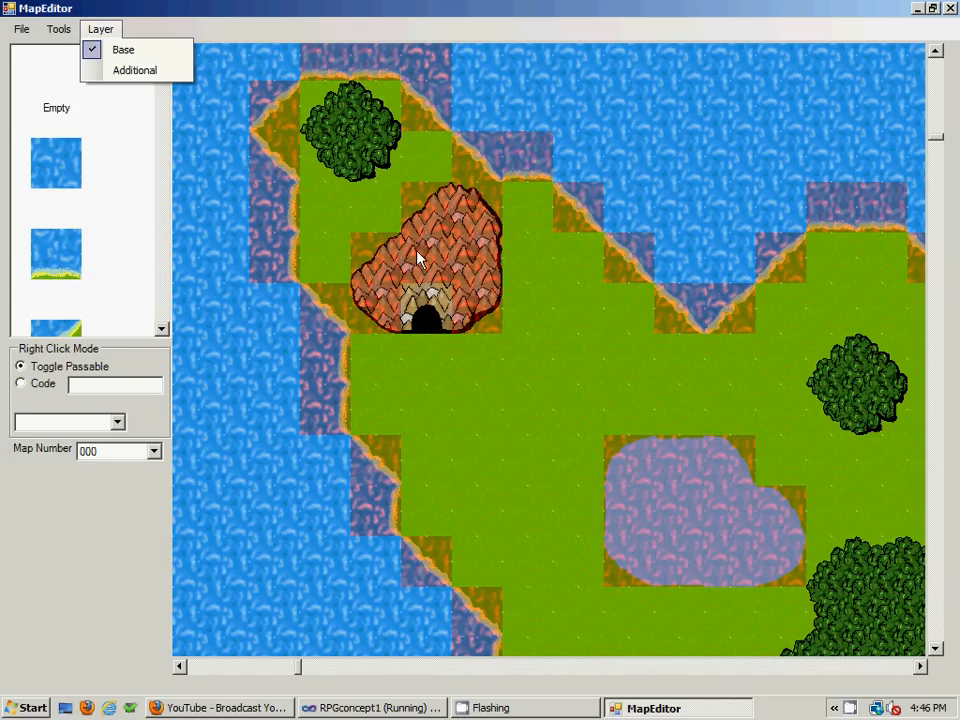
mouse_move(324, 220)
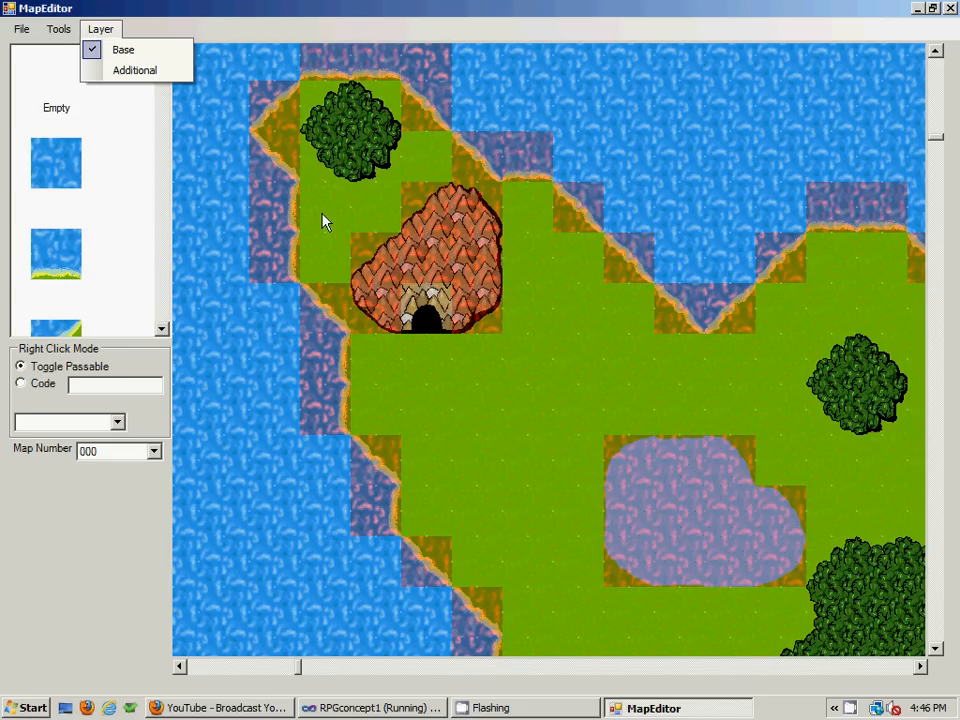
mouse_move(252, 340)
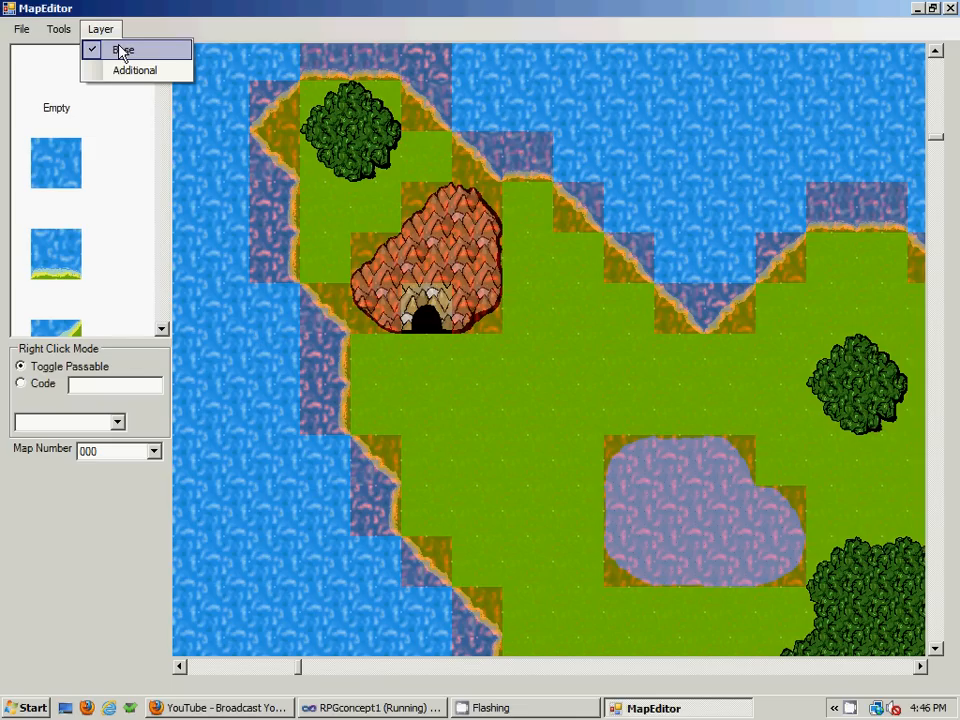
mouse_move(164, 144)
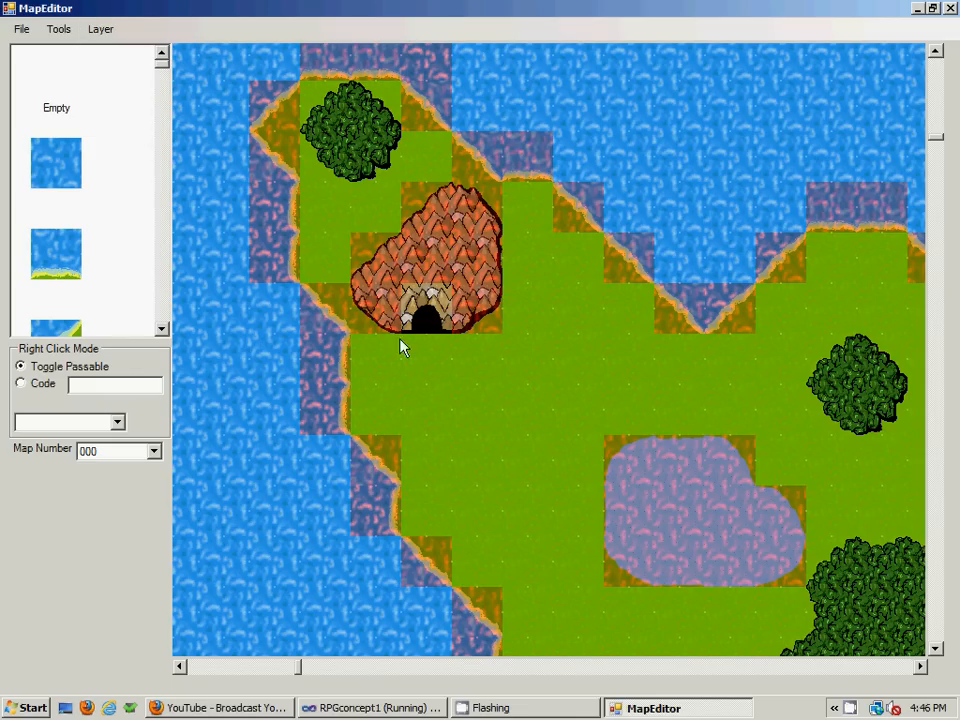
scroll("down", 3)
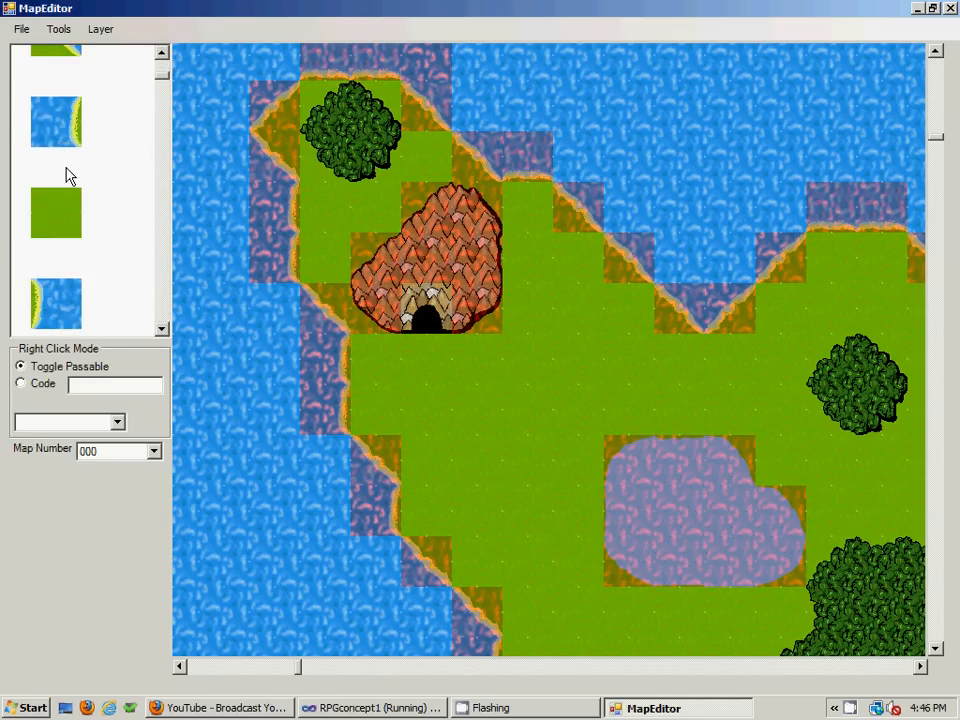
scroll("down", 3)
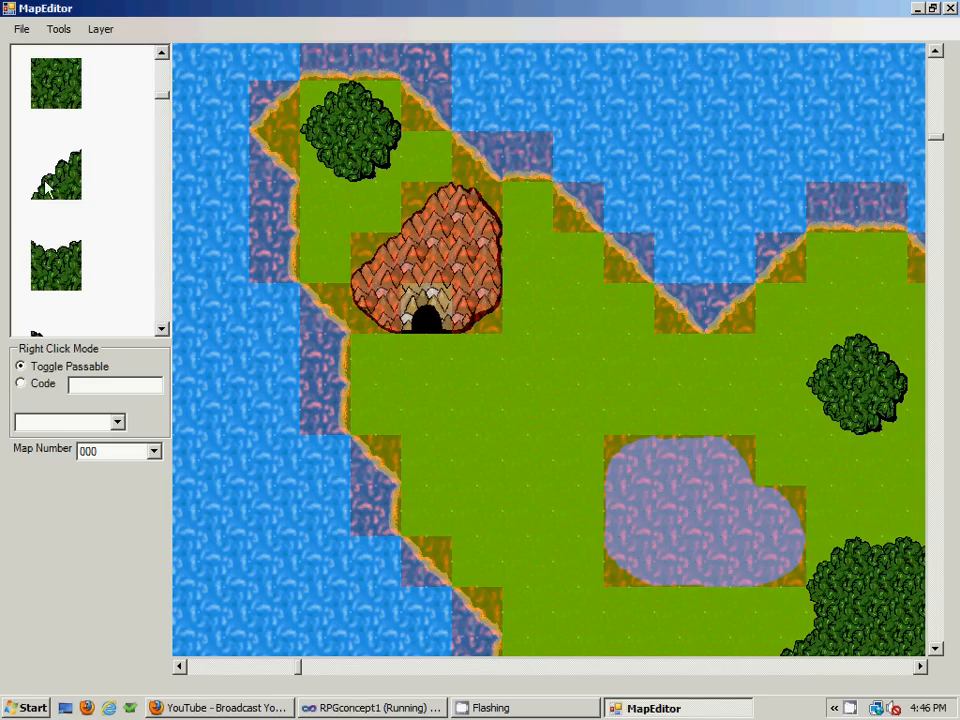
mouse_move(36, 156)
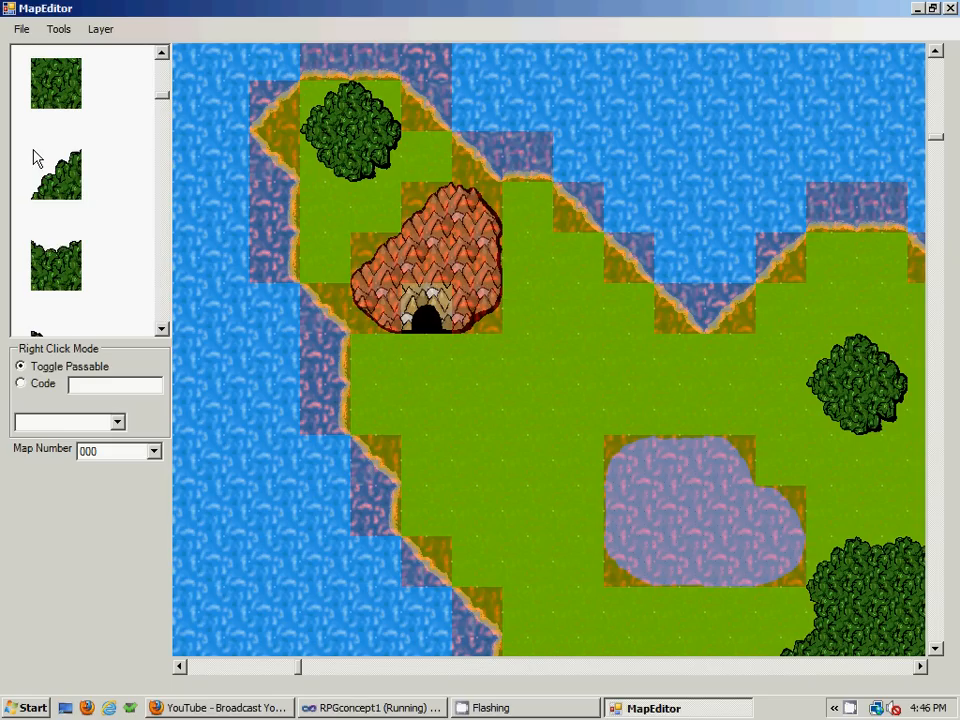
mouse_move(108, 162)
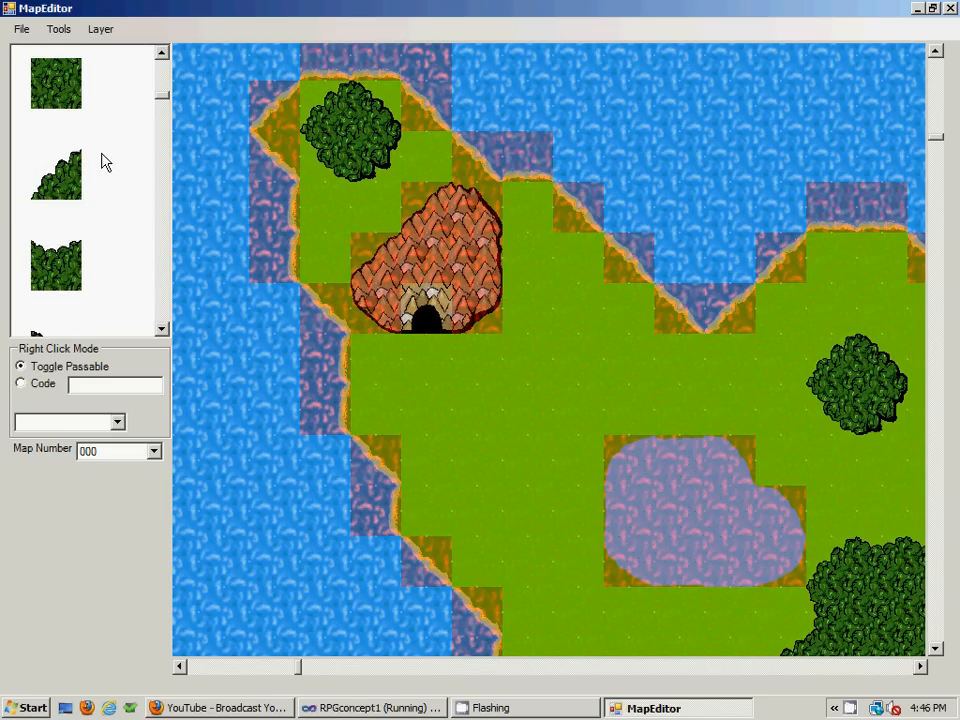
mouse_move(84, 168)
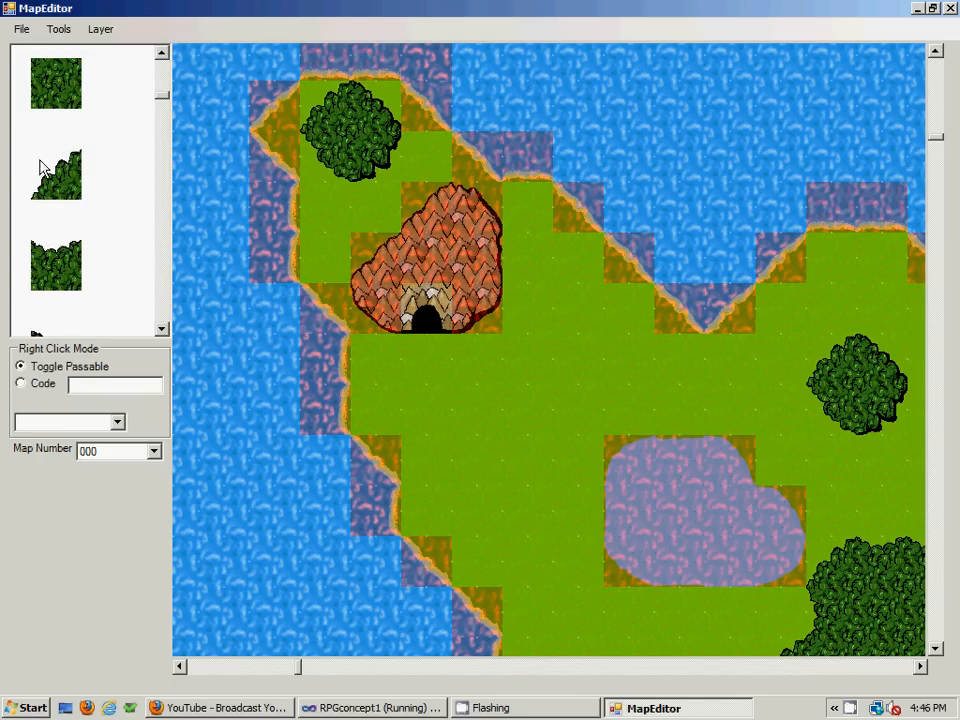
mouse_move(62, 178)
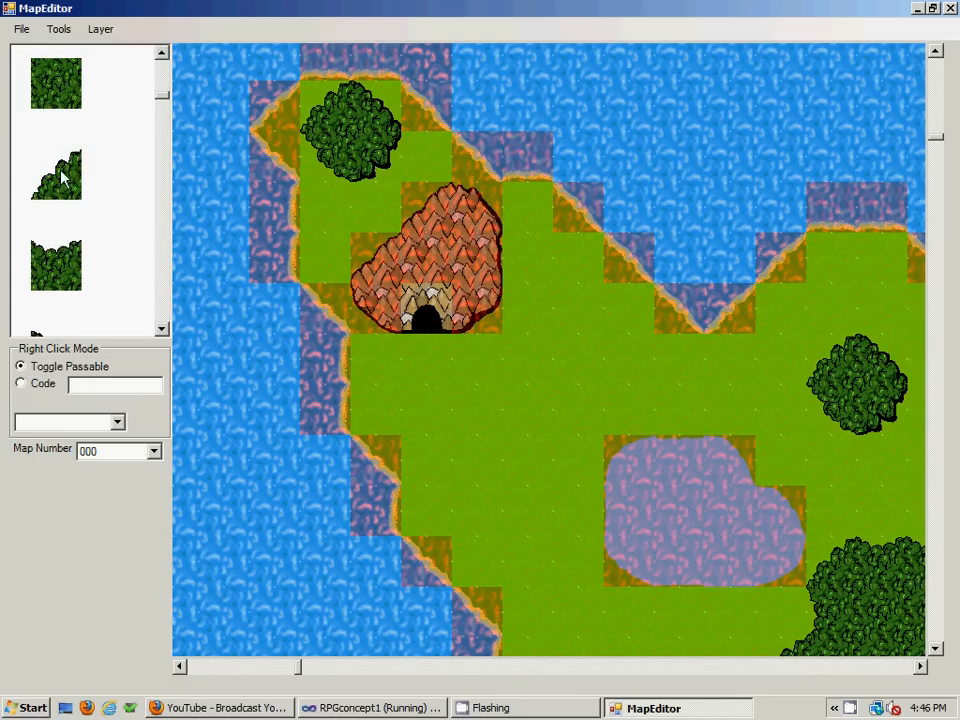
Switch painting to the Additional layer and scroll the palette toward the tree tiles.
left_click(100, 28)
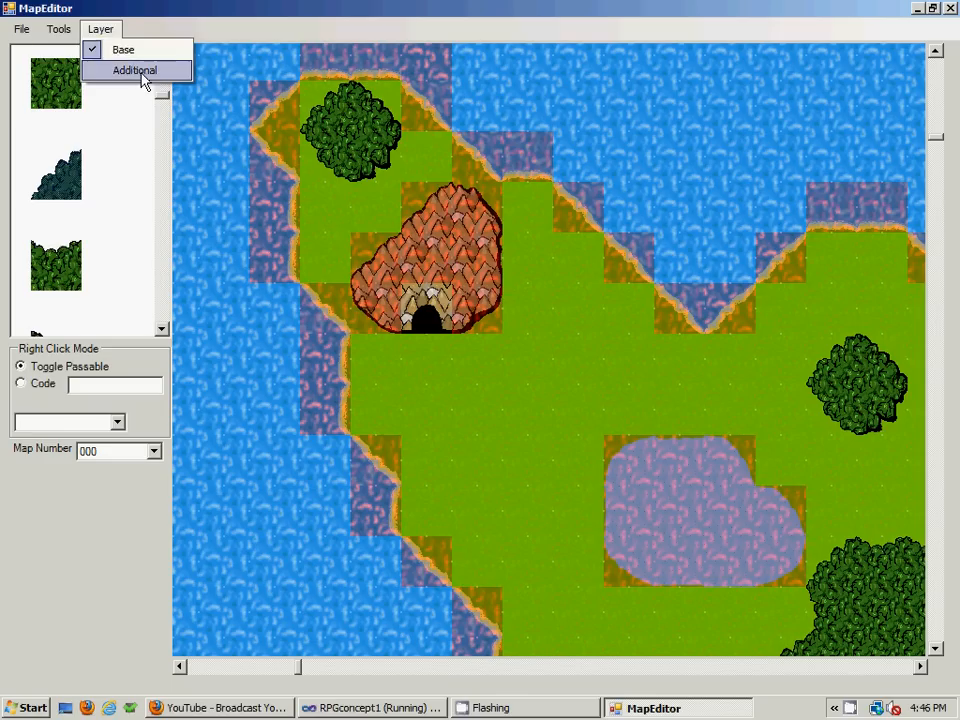
left_click(134, 70)
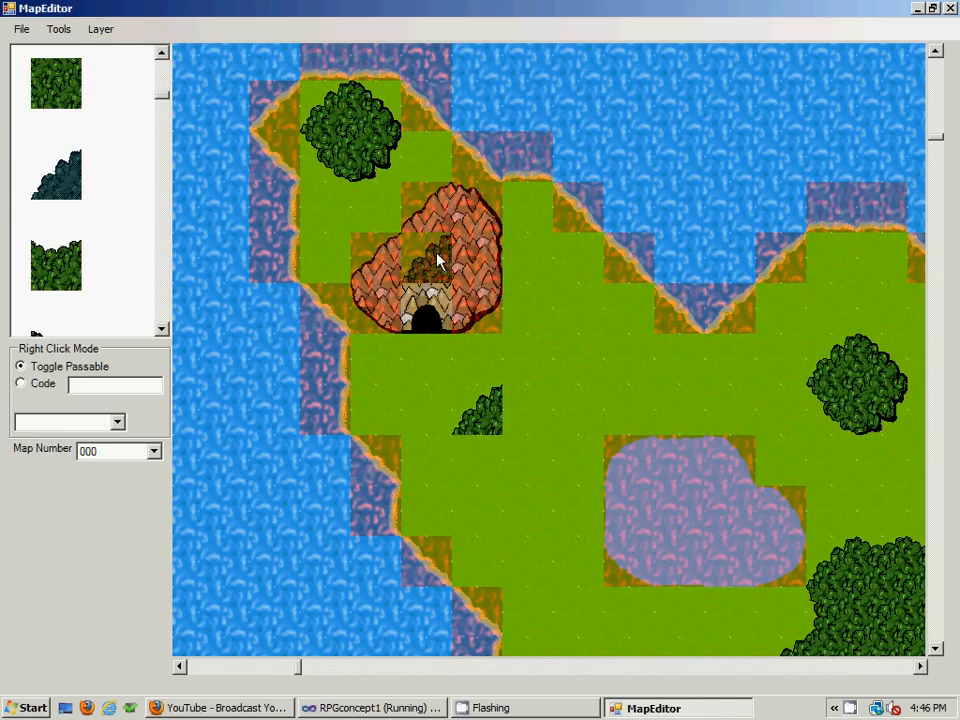
mouse_move(420, 252)
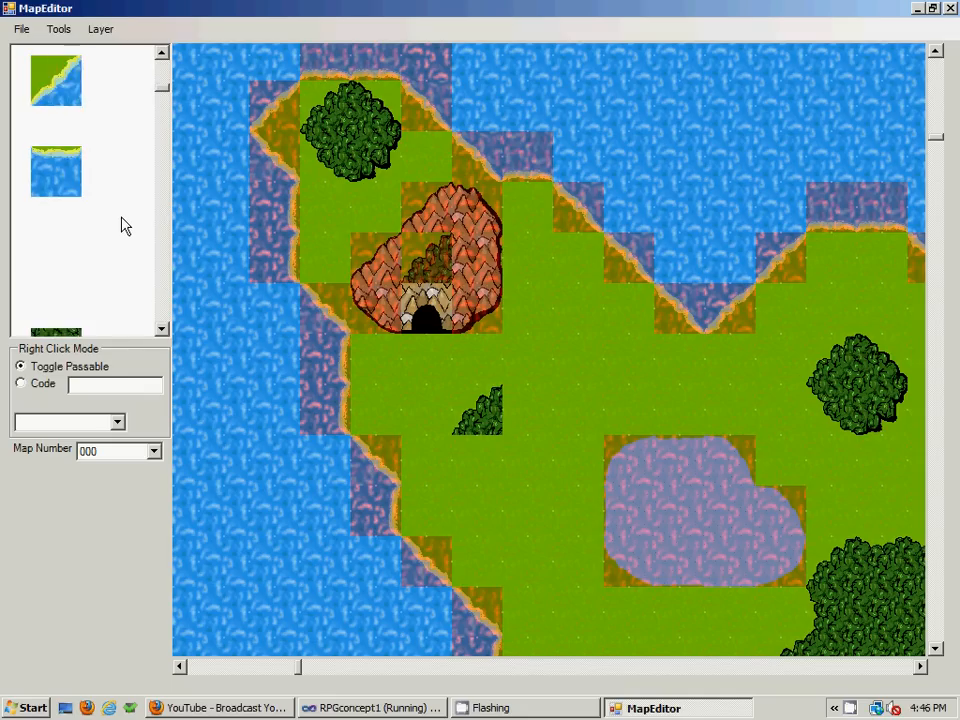
scroll("down", 3)
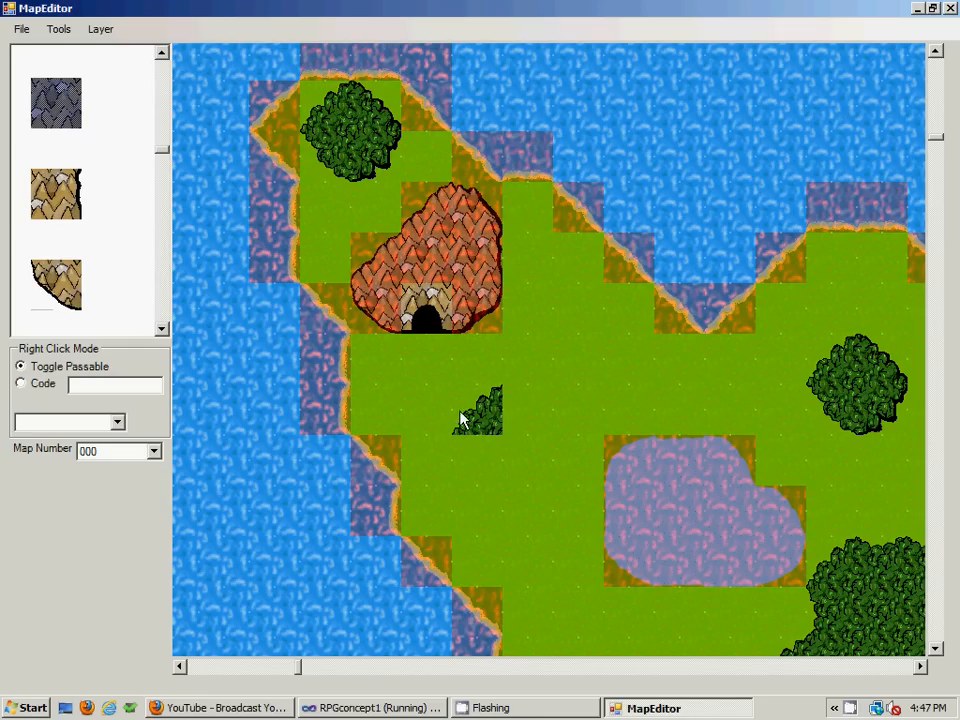
mouse_move(458, 438)
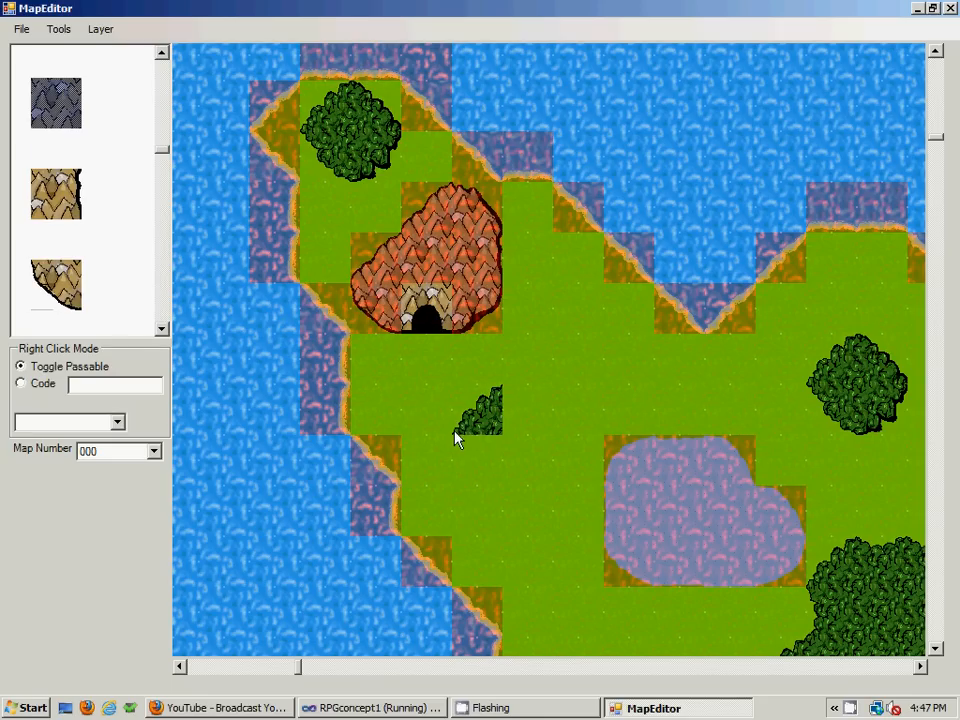
mouse_move(480, 420)
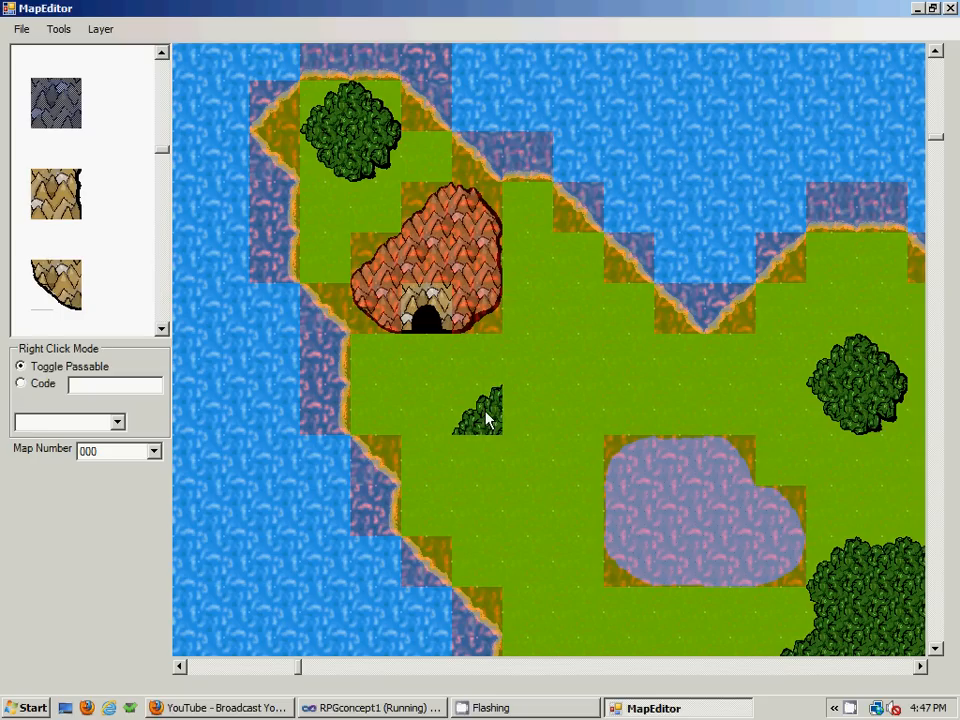
mouse_move(500, 396)
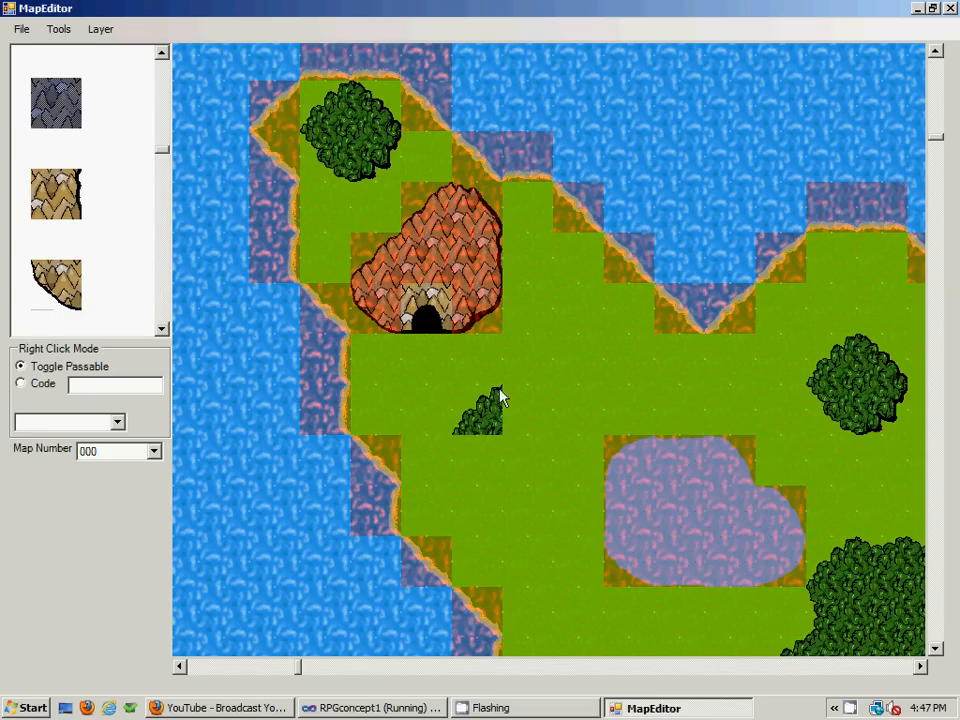
mouse_move(548, 390)
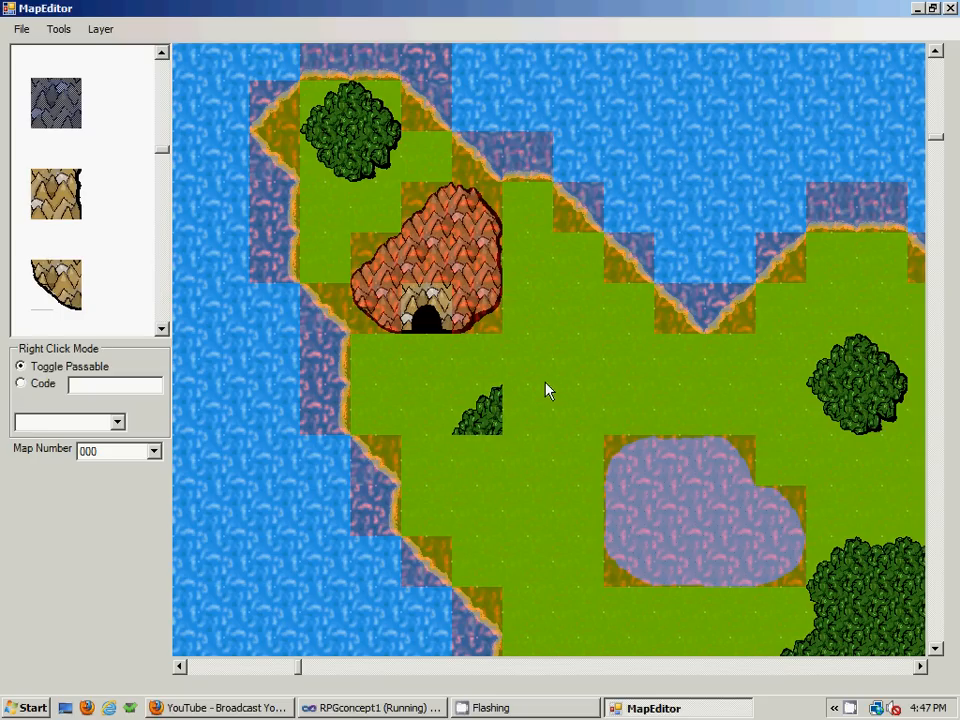
mouse_move(112, 26)
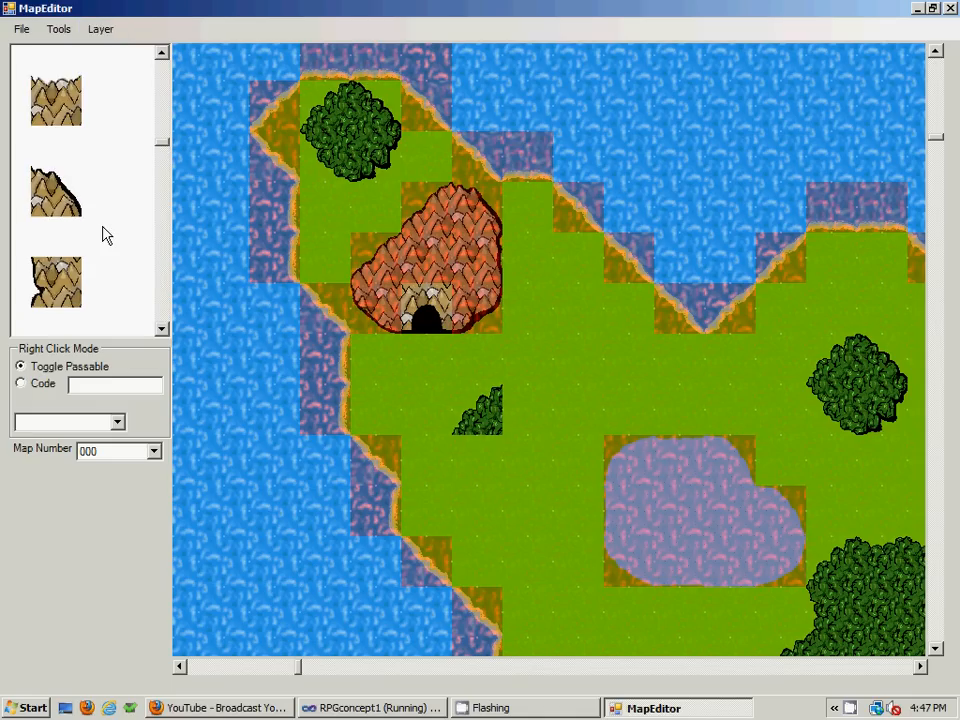
scroll("down", 3)
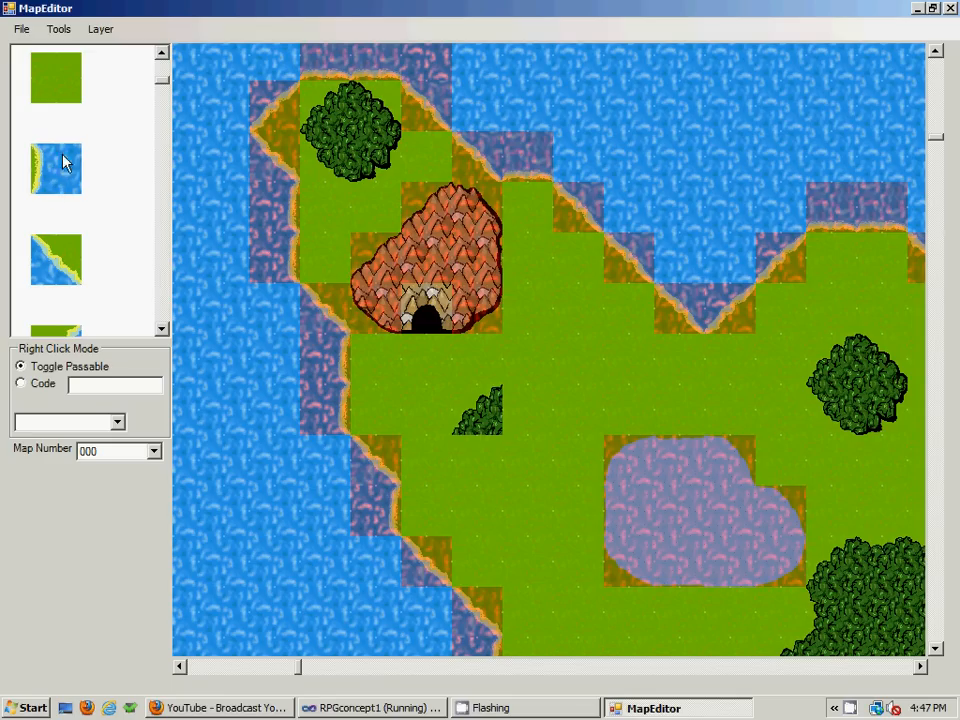
mouse_move(260, 362)
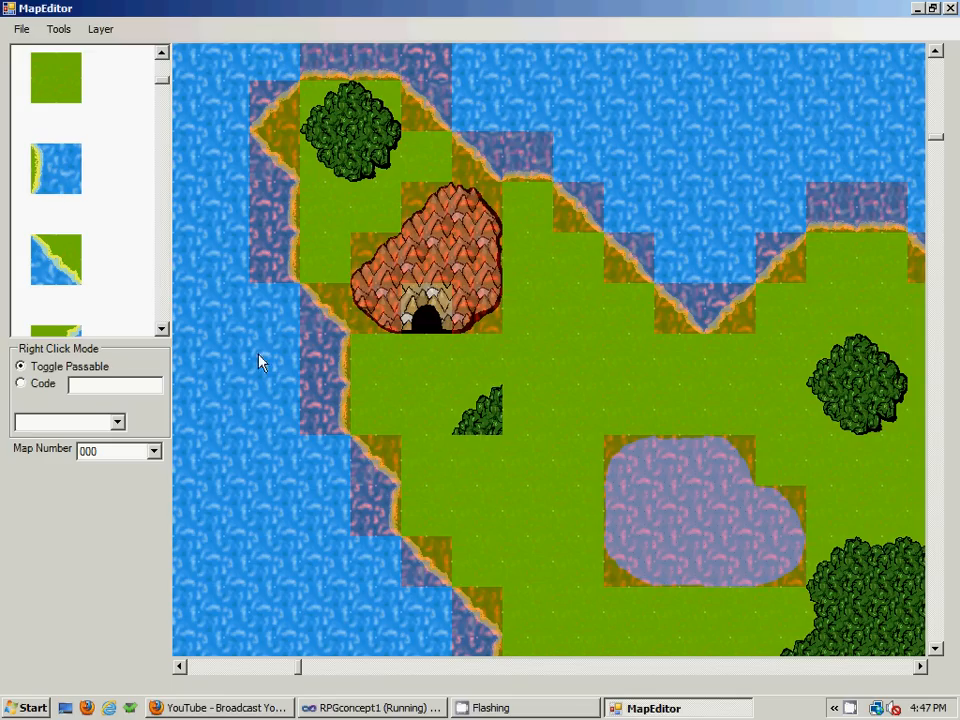
mouse_move(40, 150)
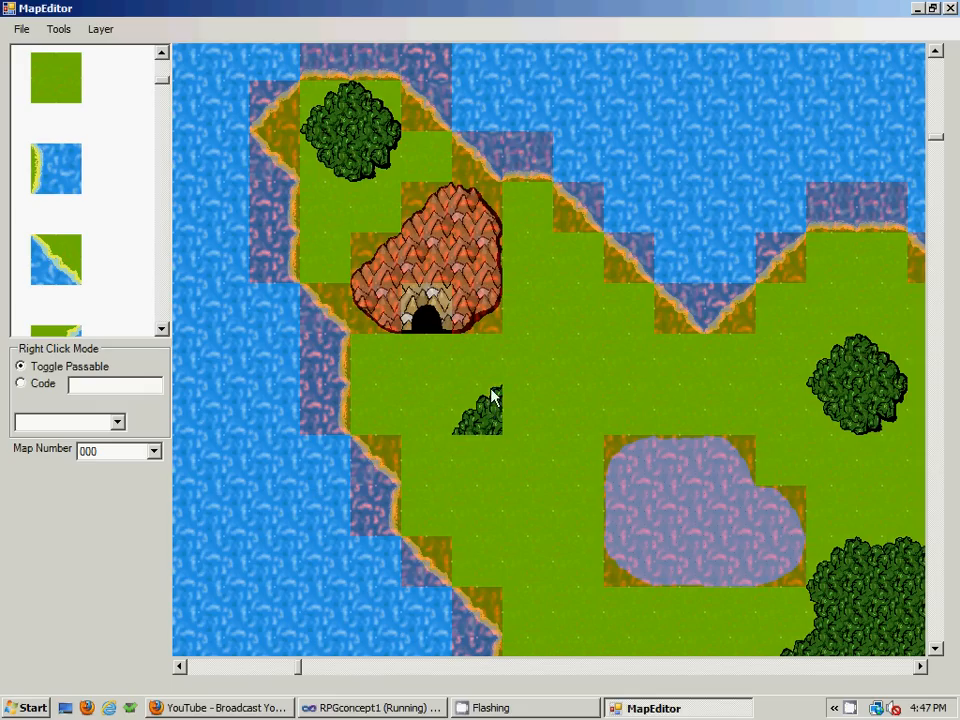
mouse_move(480, 392)
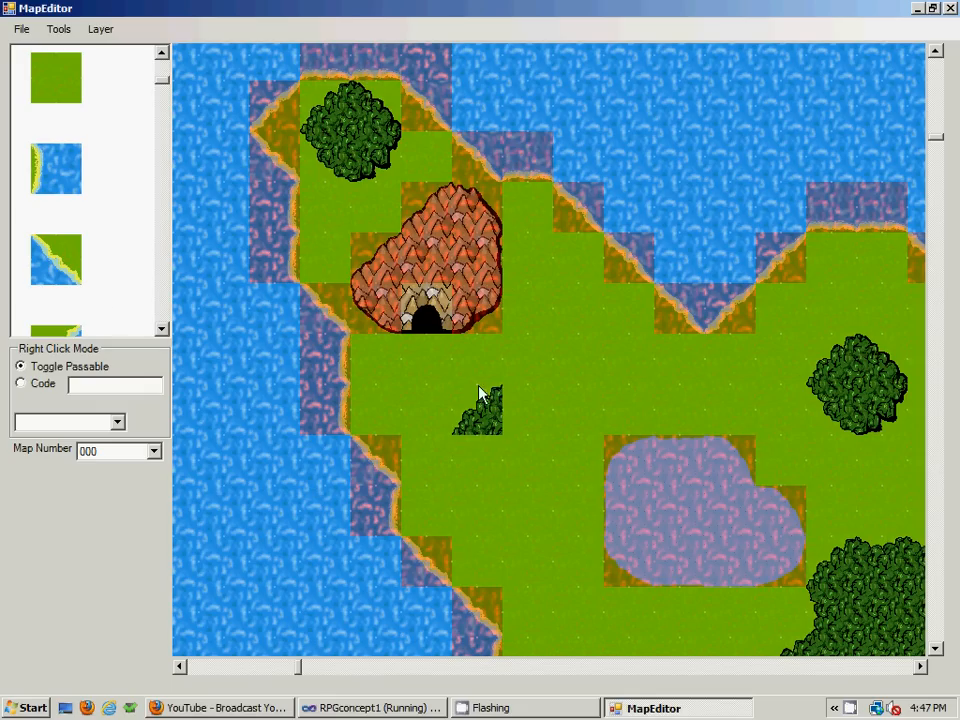
left_click(100, 28)
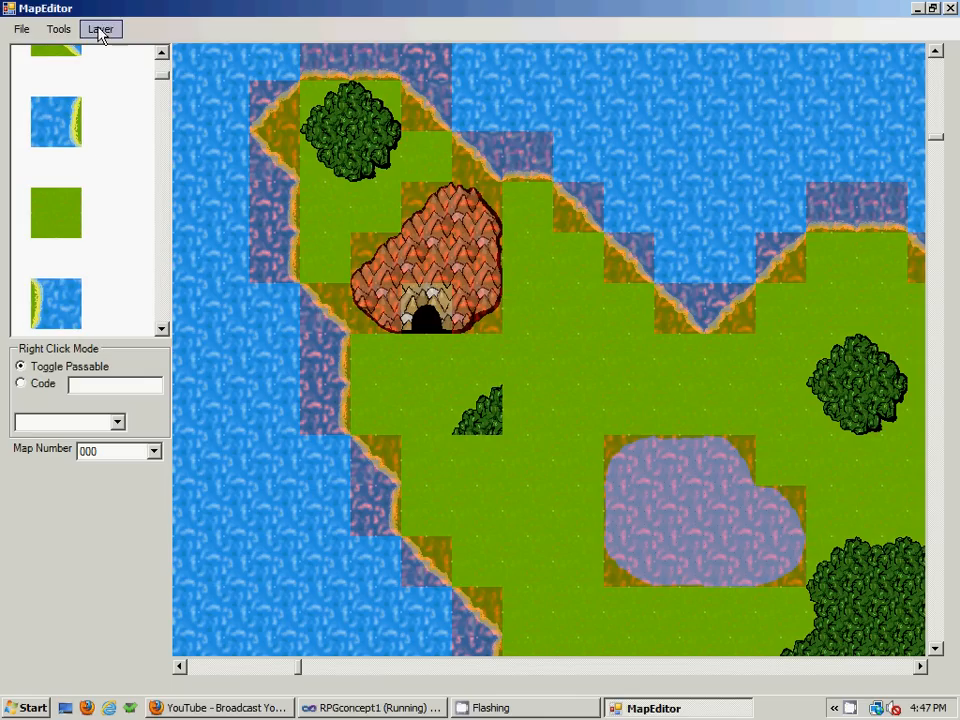
left_click(100, 28)
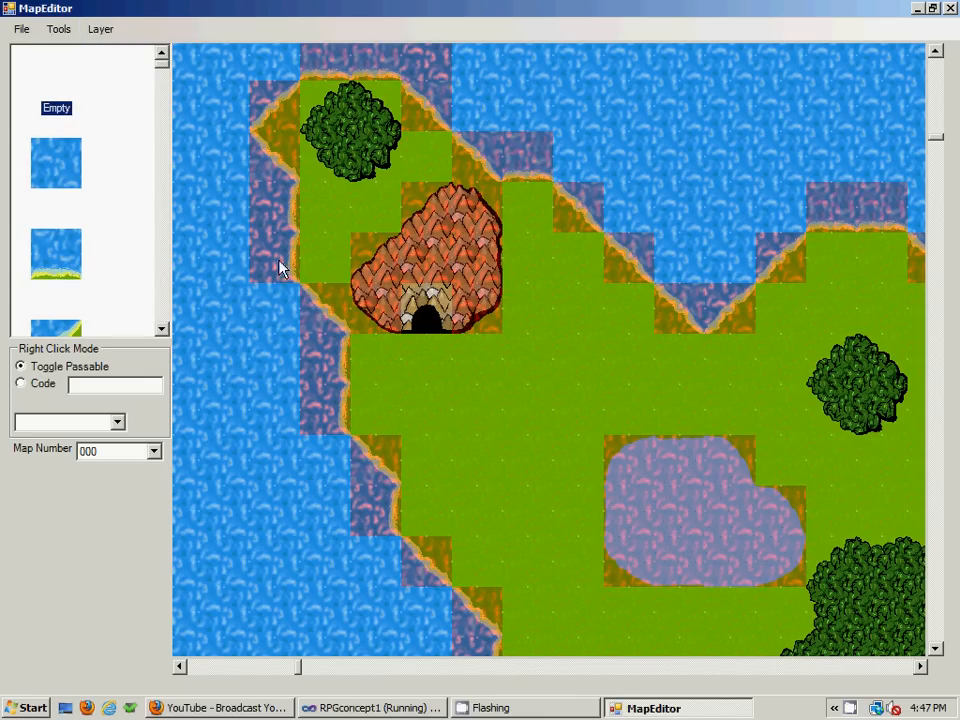
scroll("down", 3)
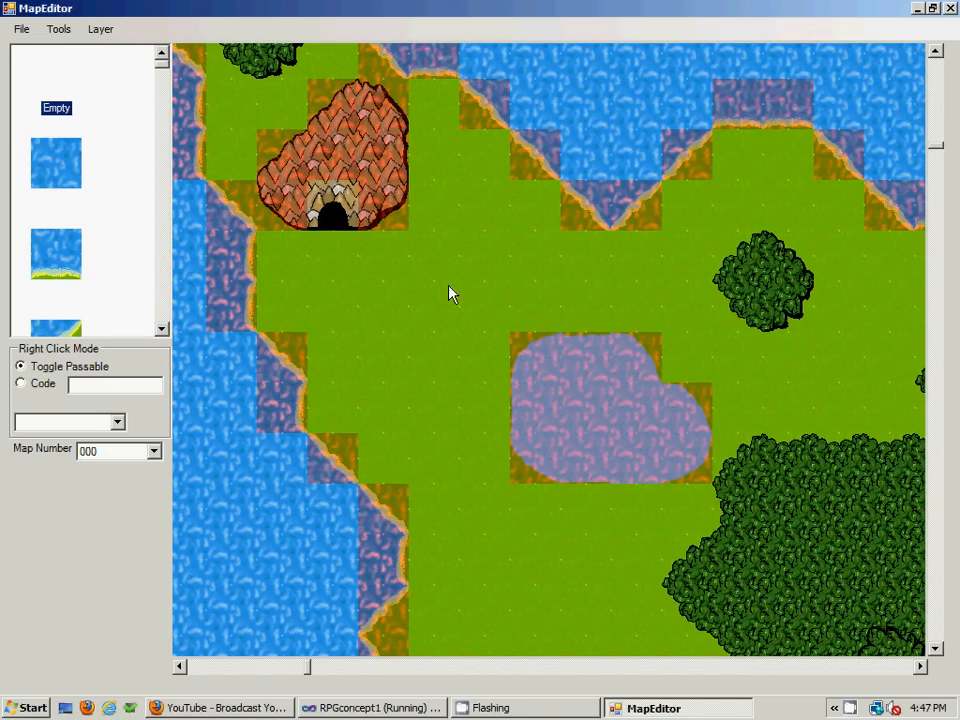
mouse_move(792, 152)
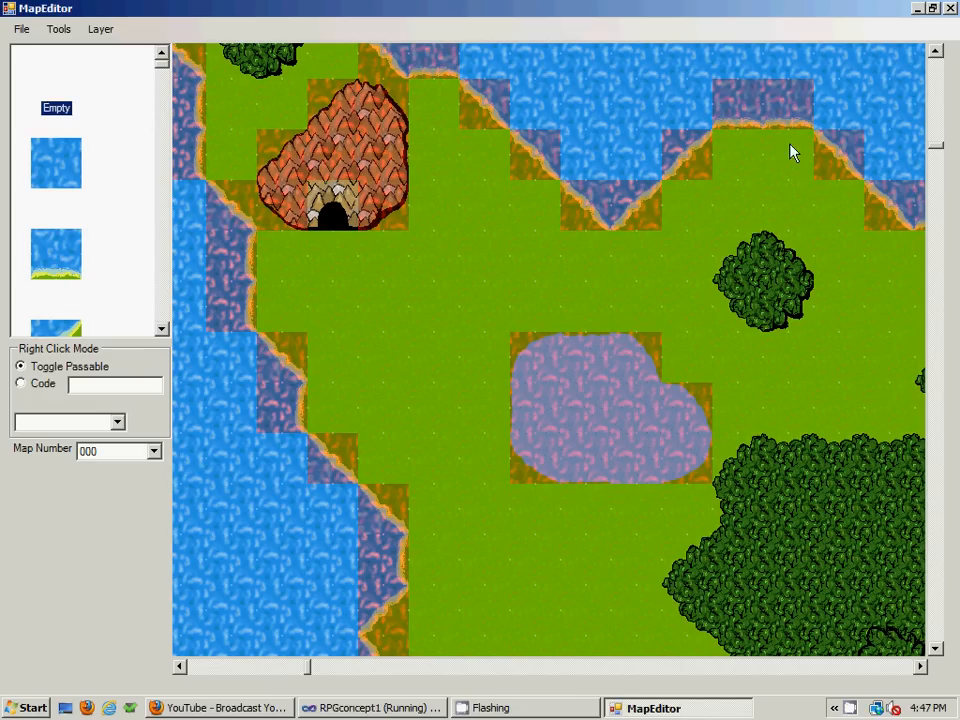
mouse_move(944, 276)
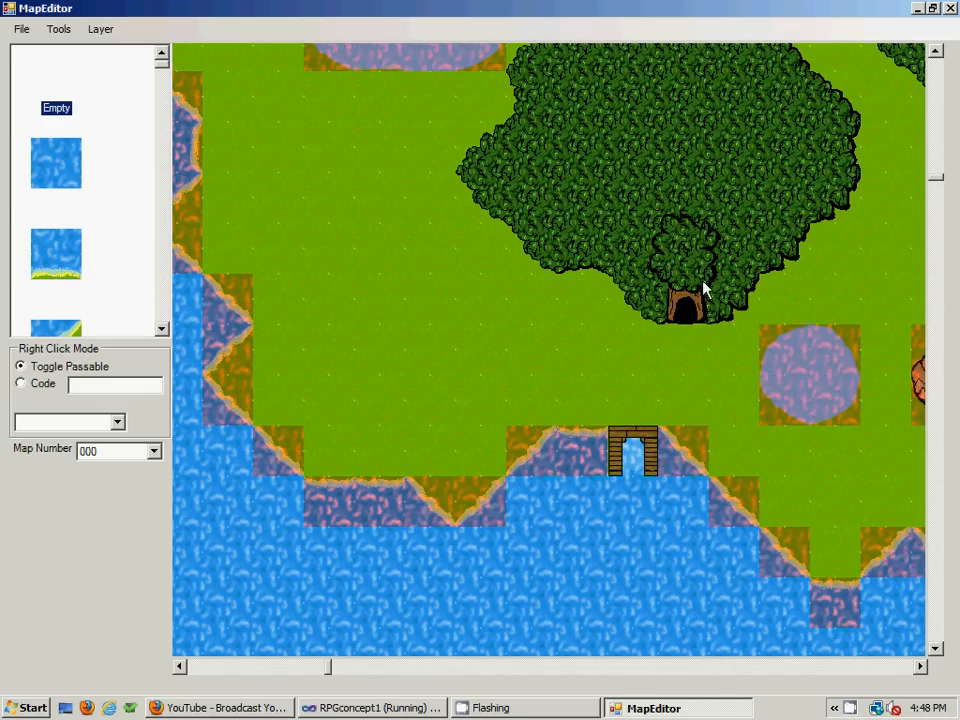
mouse_move(688, 250)
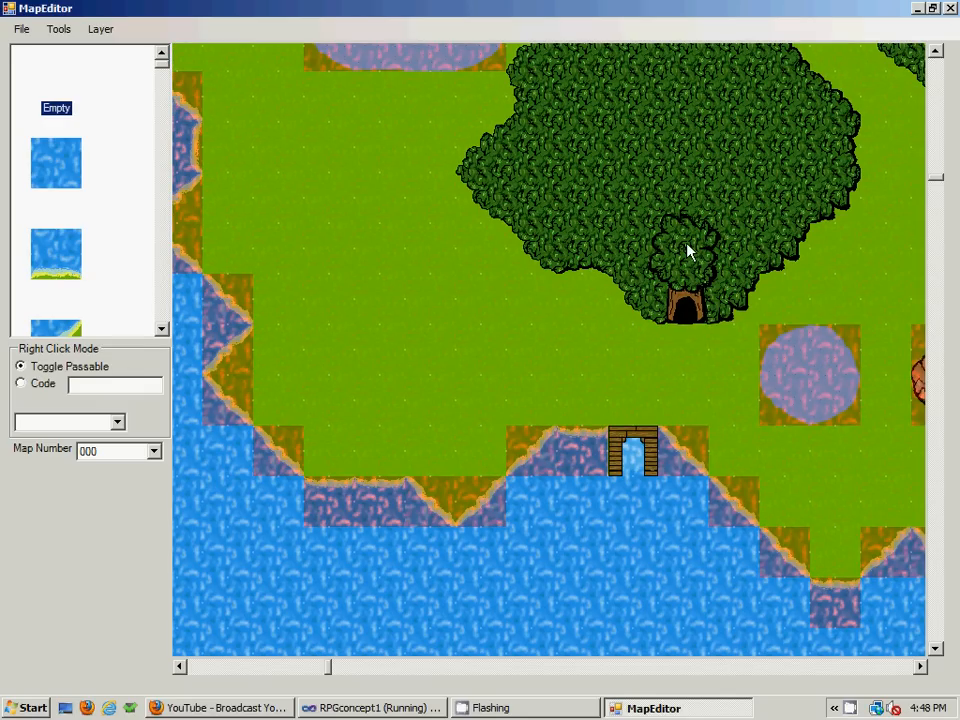
mouse_move(696, 302)
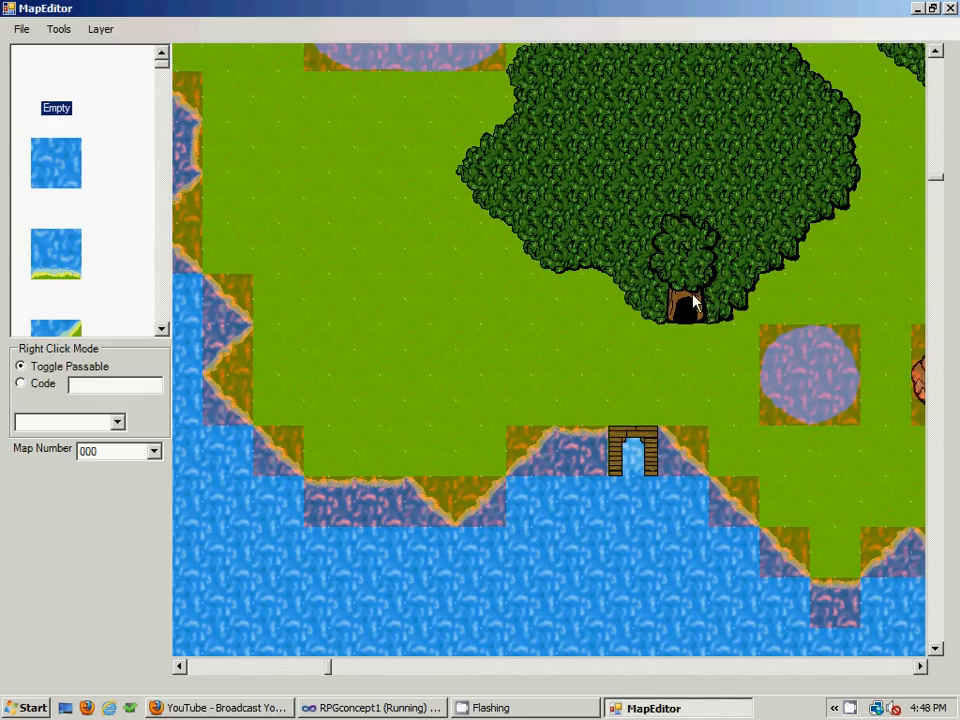
mouse_move(664, 160)
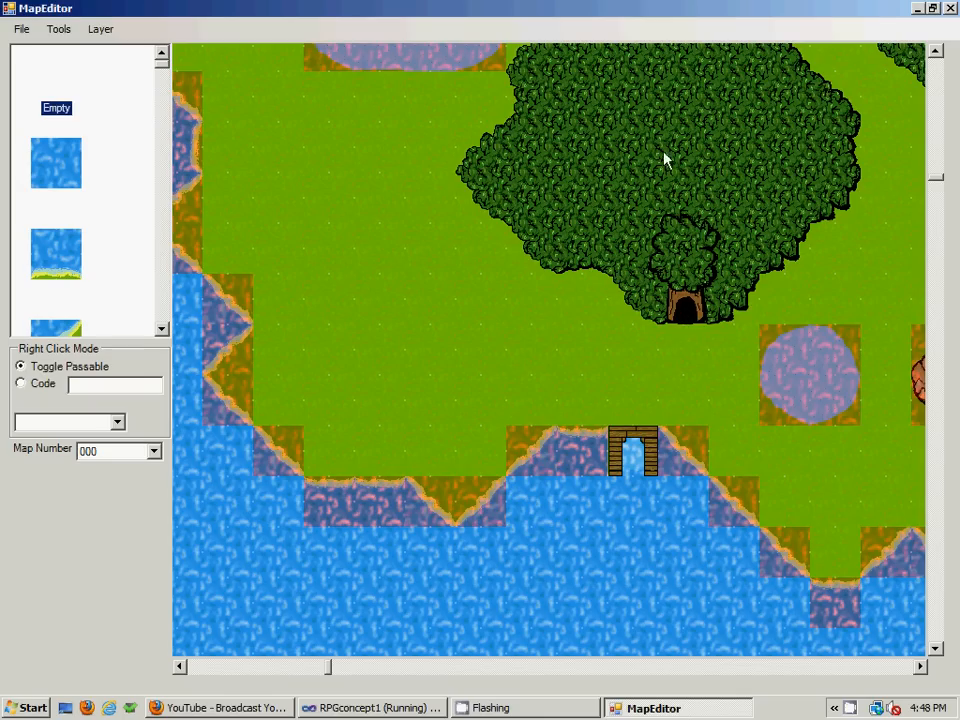
mouse_move(120, 456)
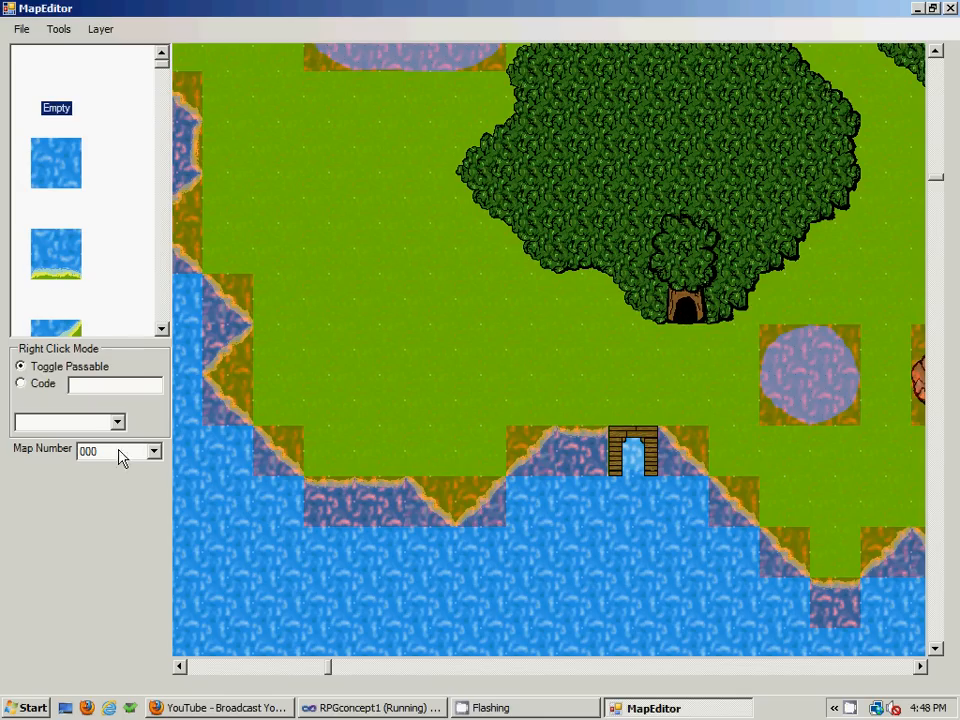
left_click(156, 452)
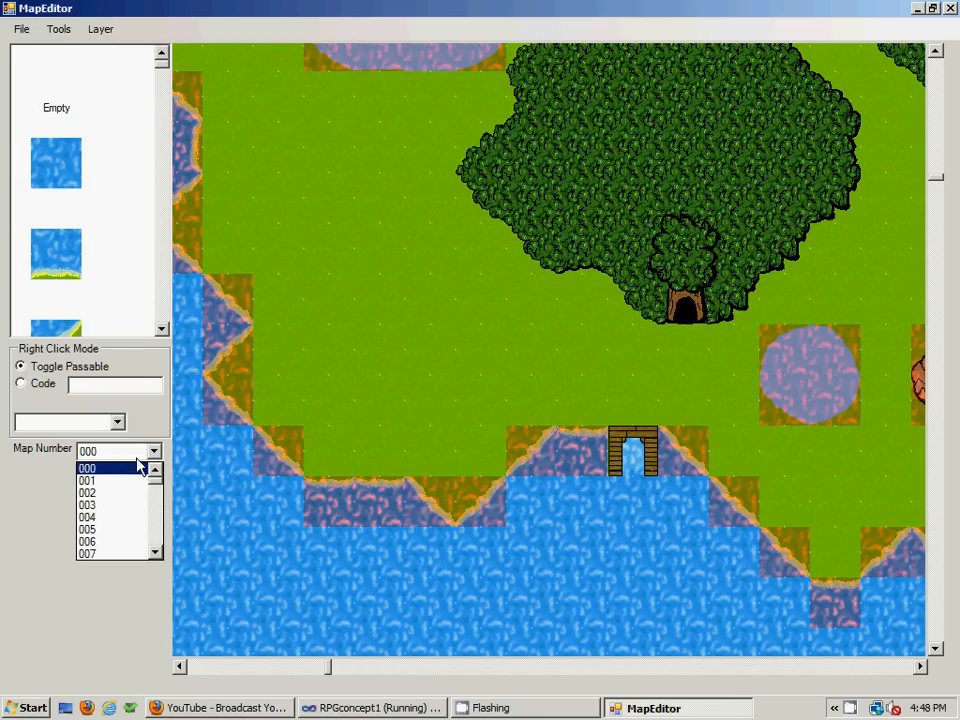
left_click(88, 468)
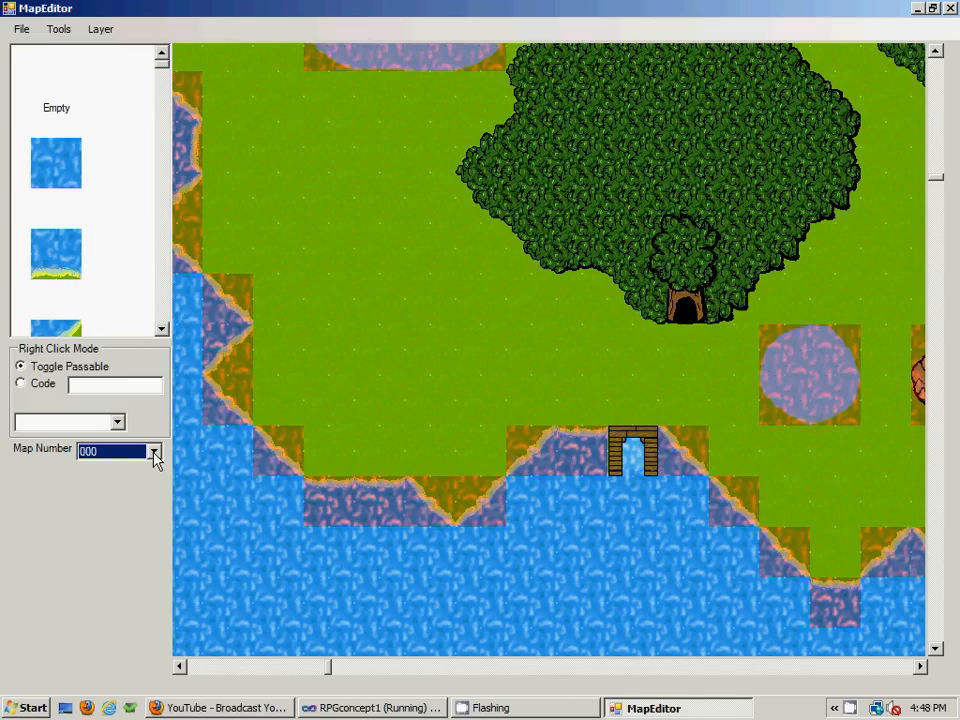
mouse_move(584, 128)
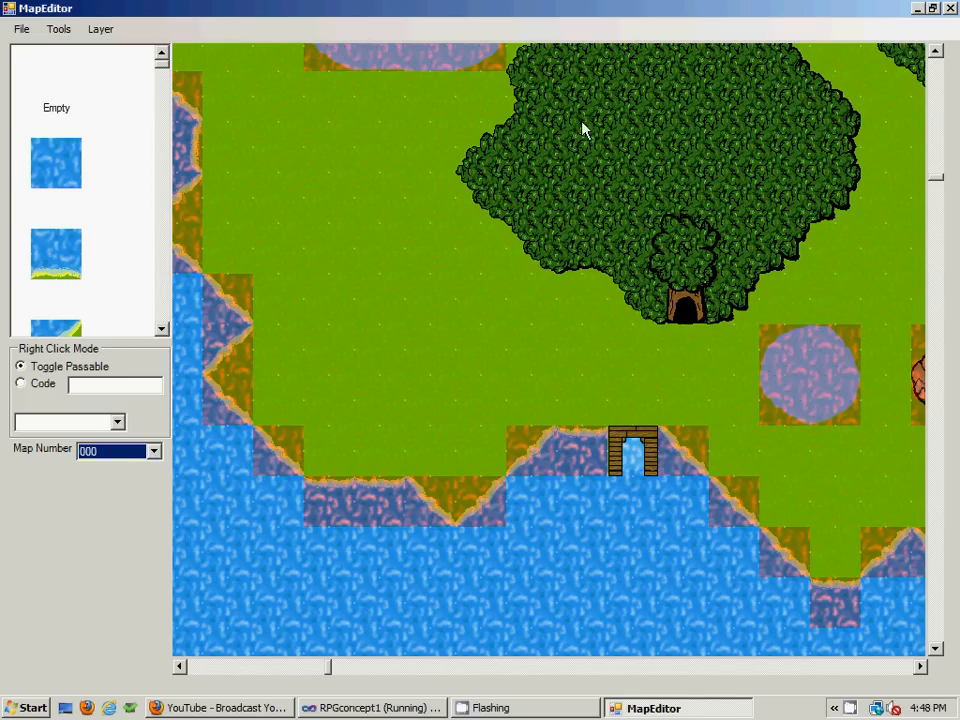
mouse_move(742, 252)
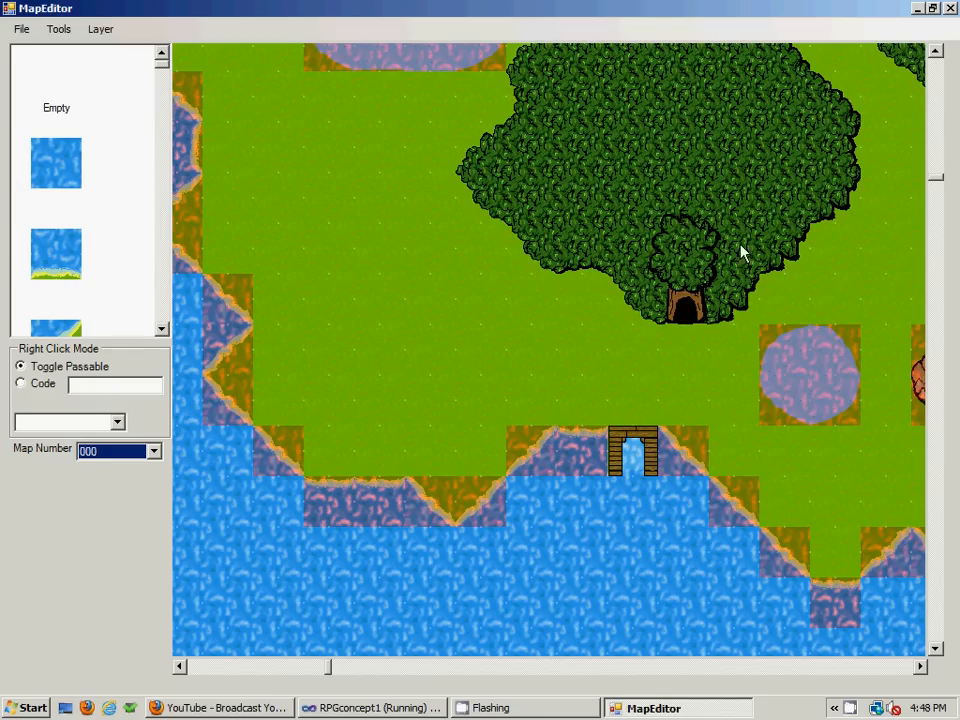
mouse_move(680, 328)
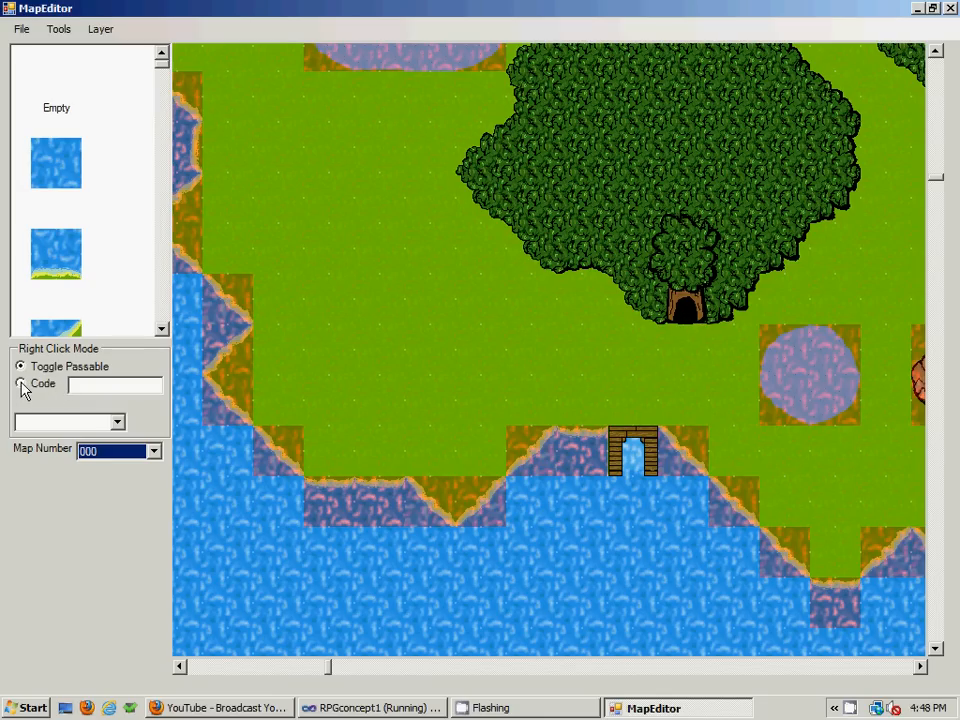
Set right-click mode to Code and enter teleport code 'Mt07' in the Code box.
left_click(20, 384)
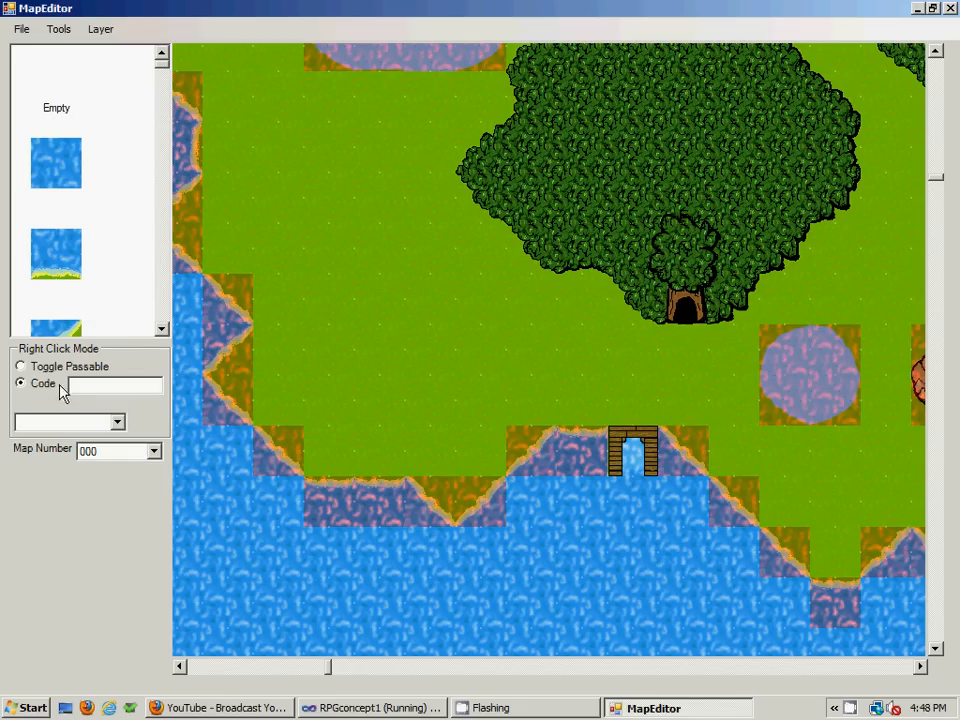
left_click(110, 384)
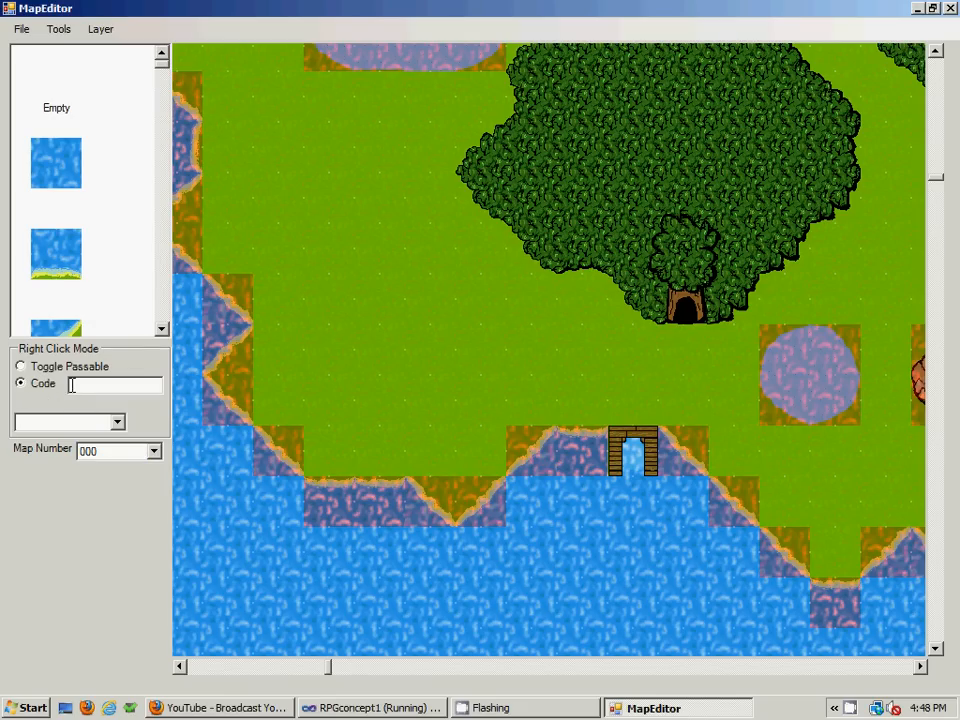
type("M")
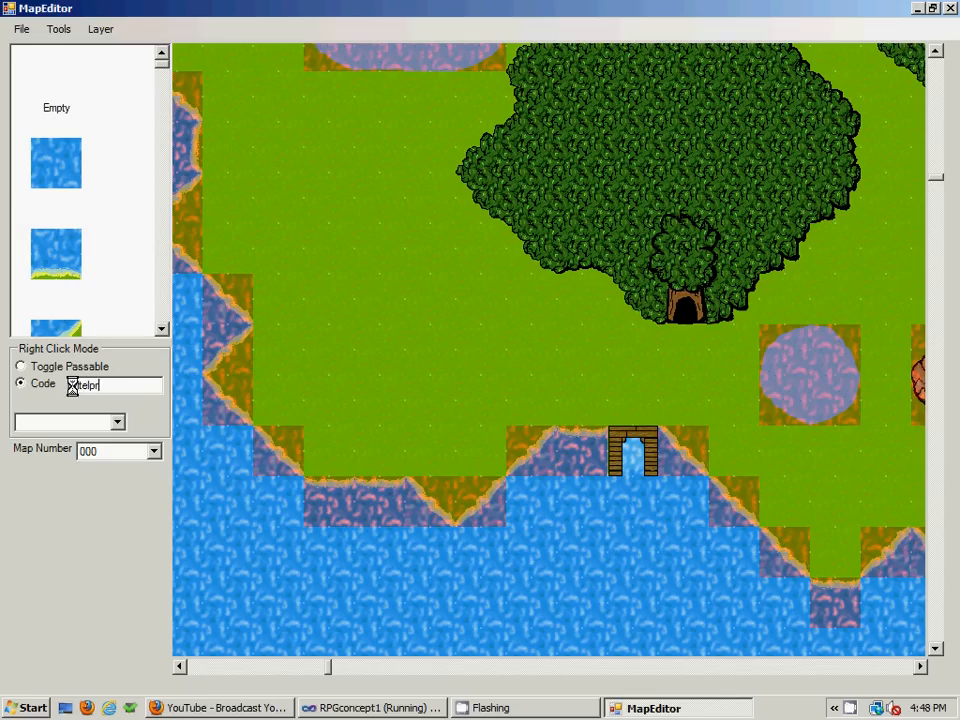
type("t001")
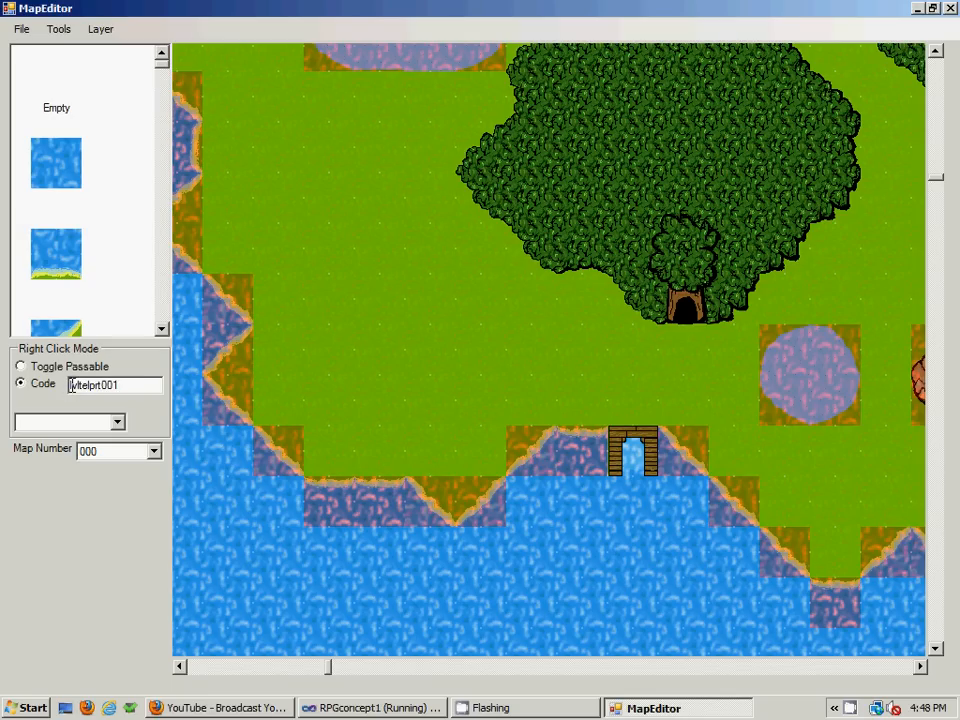
type("76")
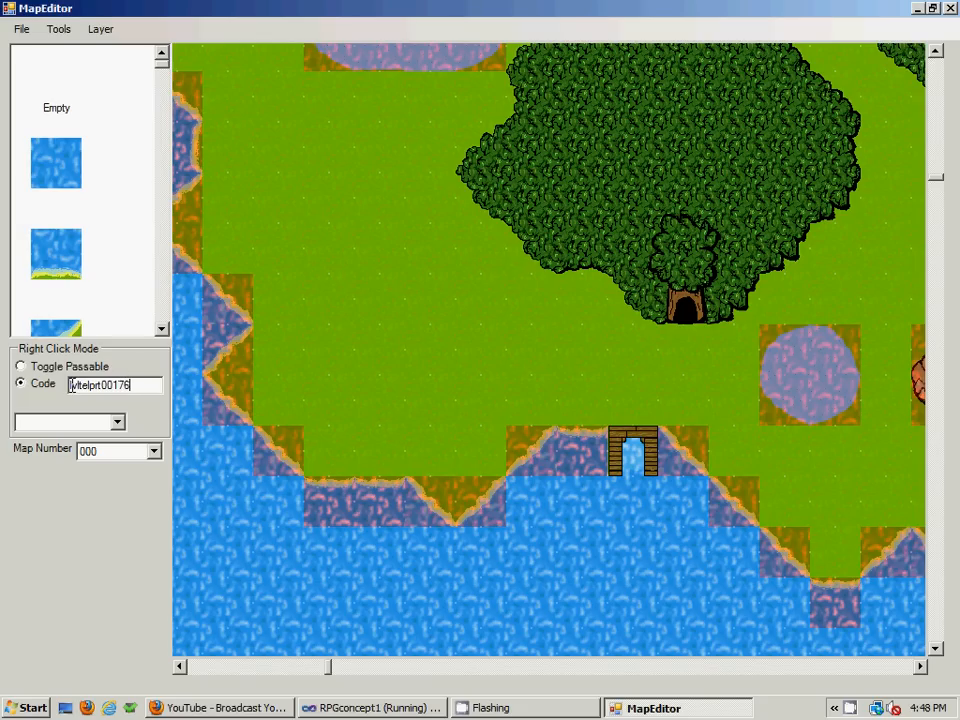
mouse_move(728, 418)
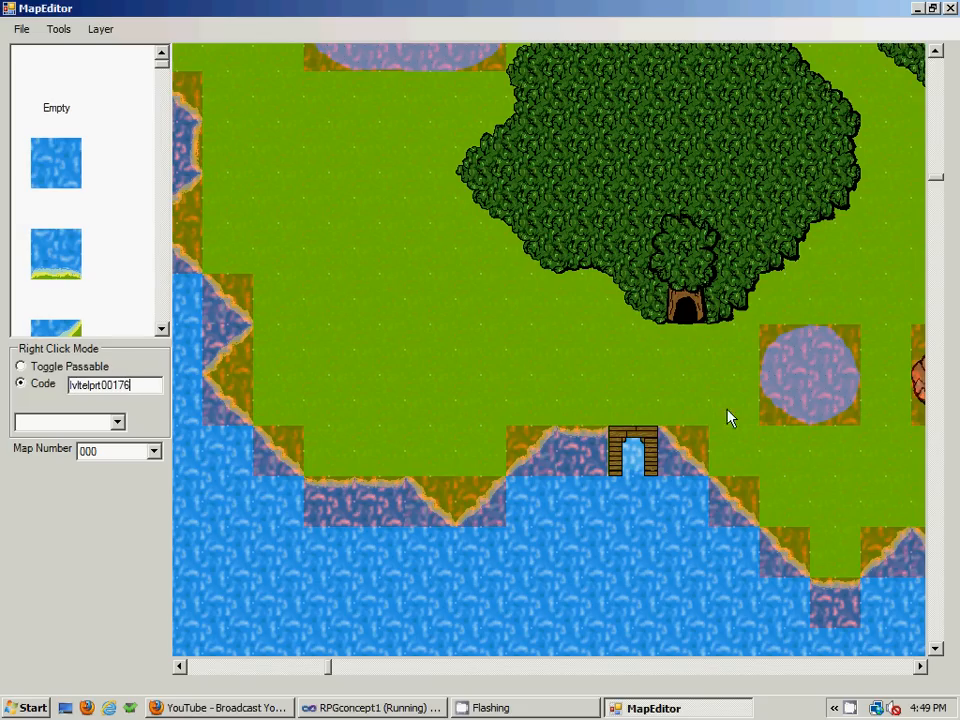
mouse_move(232, 248)
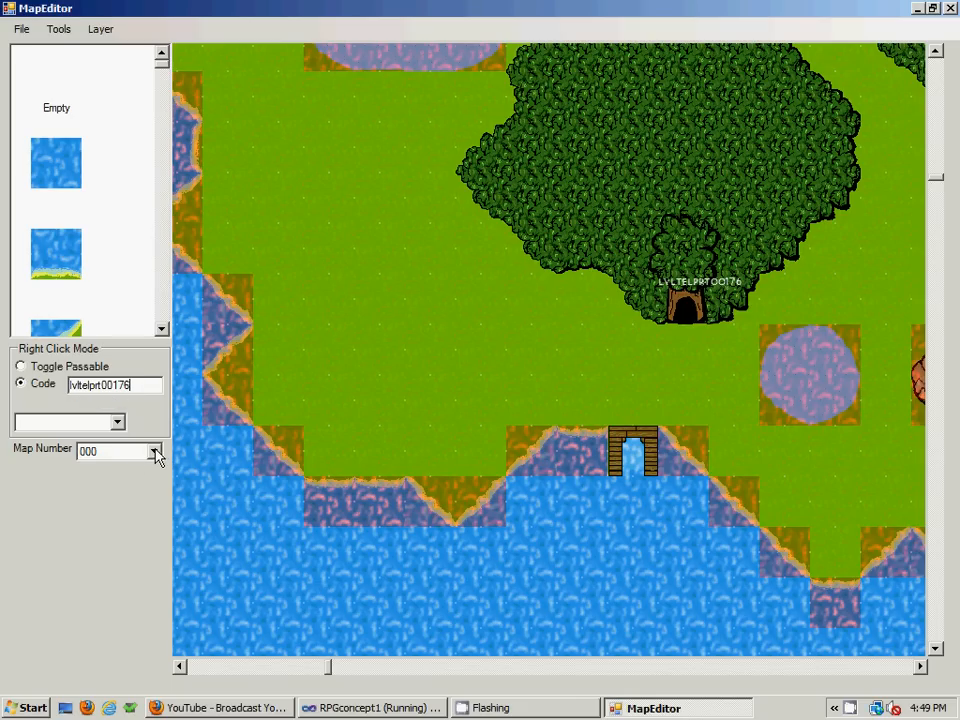
Choose map 001 from the Map Number dropdown to view its all-water map.
left_click(156, 452)
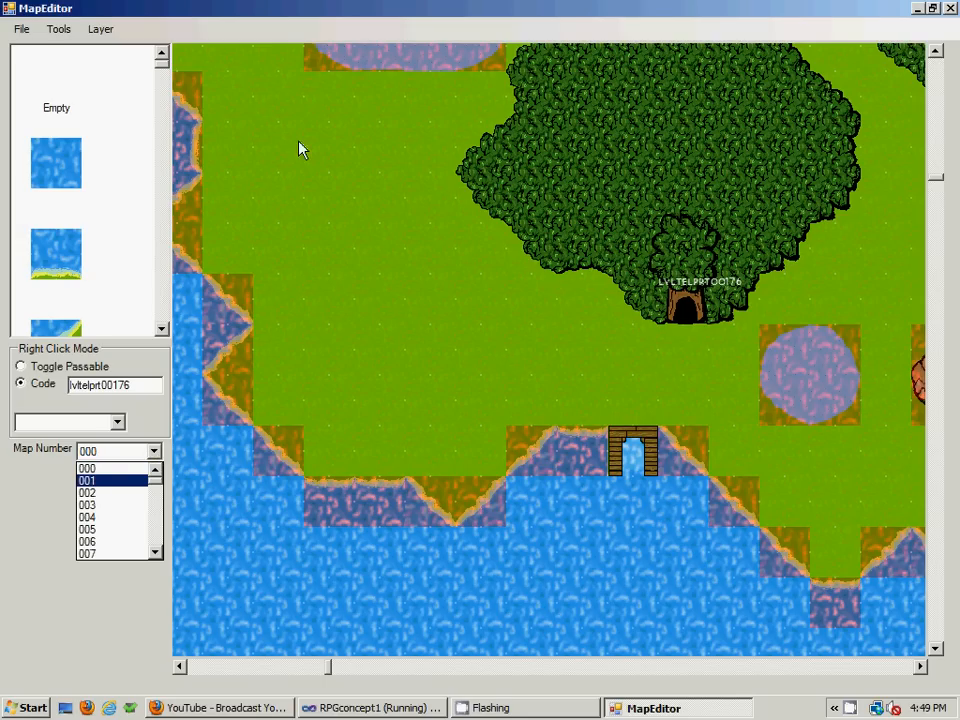
left_click(88, 480)
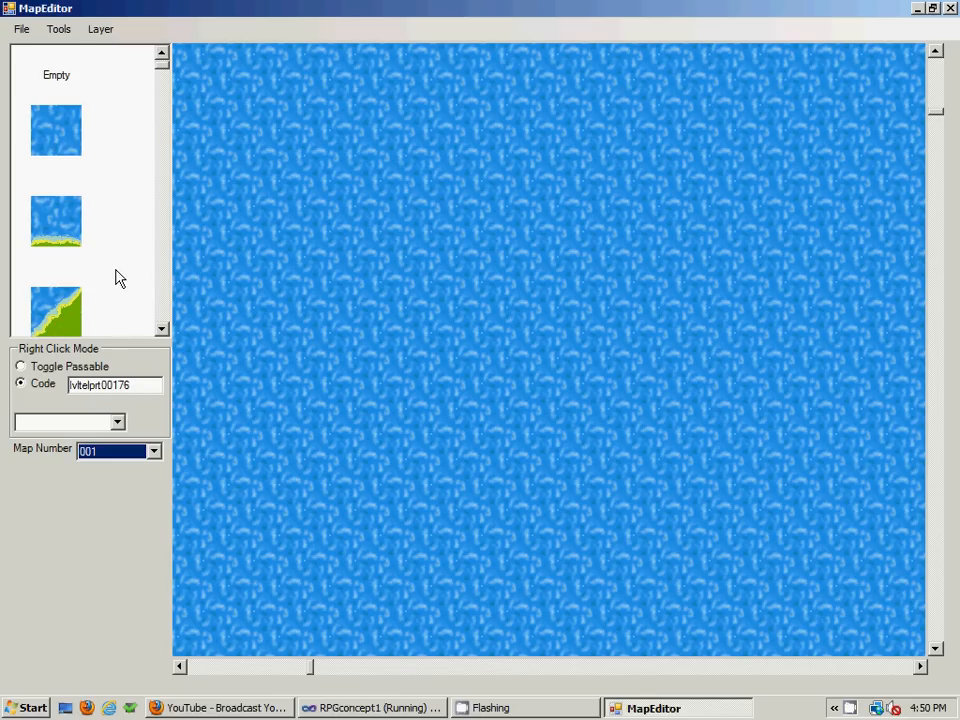
mouse_move(120, 164)
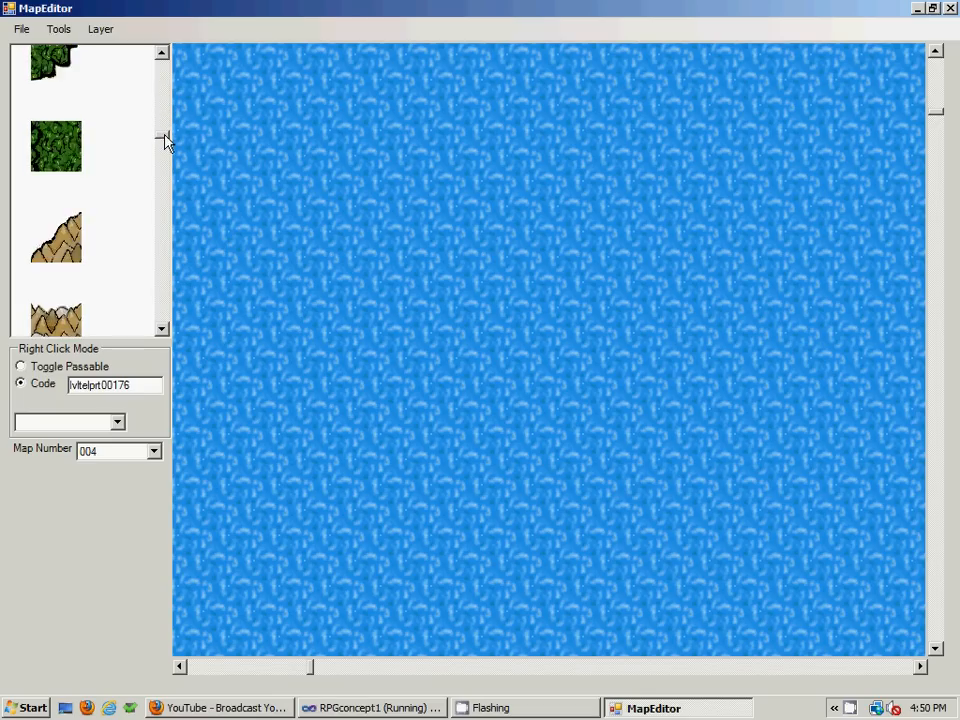
scroll("down", 3)
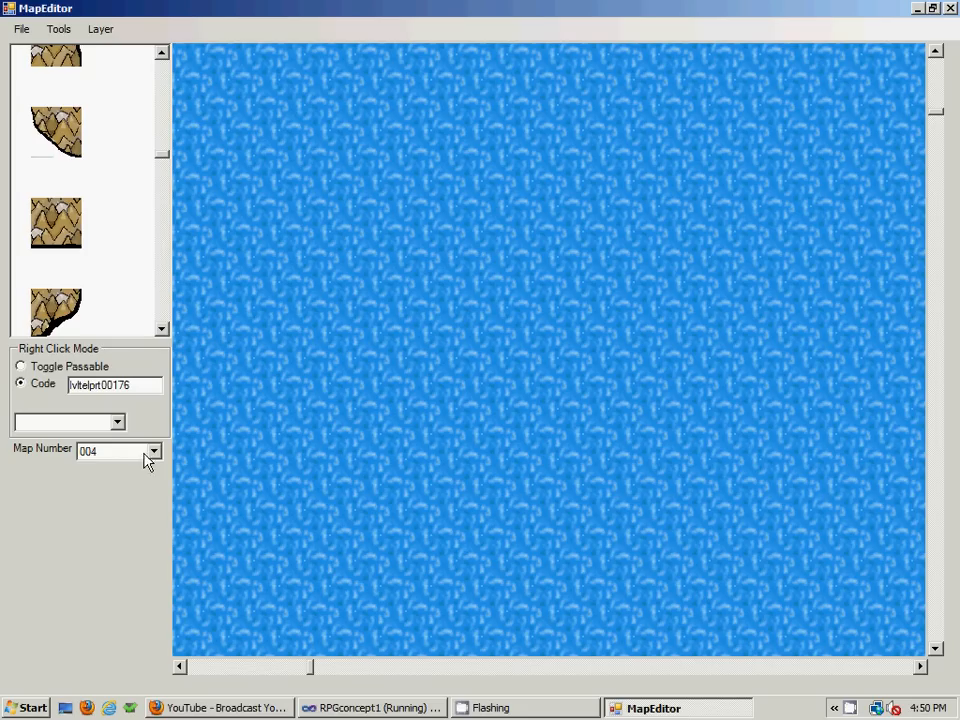
Select map 003, load it via File > Load Map and scroll to the walled village by the cave.
left_click(156, 452)
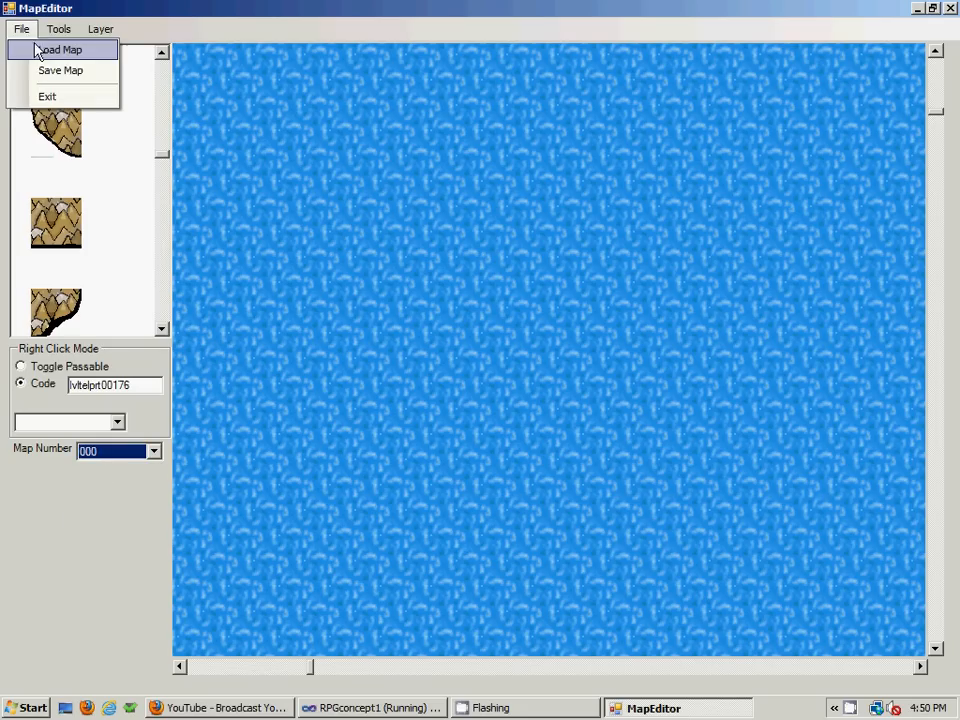
left_click(60, 48)
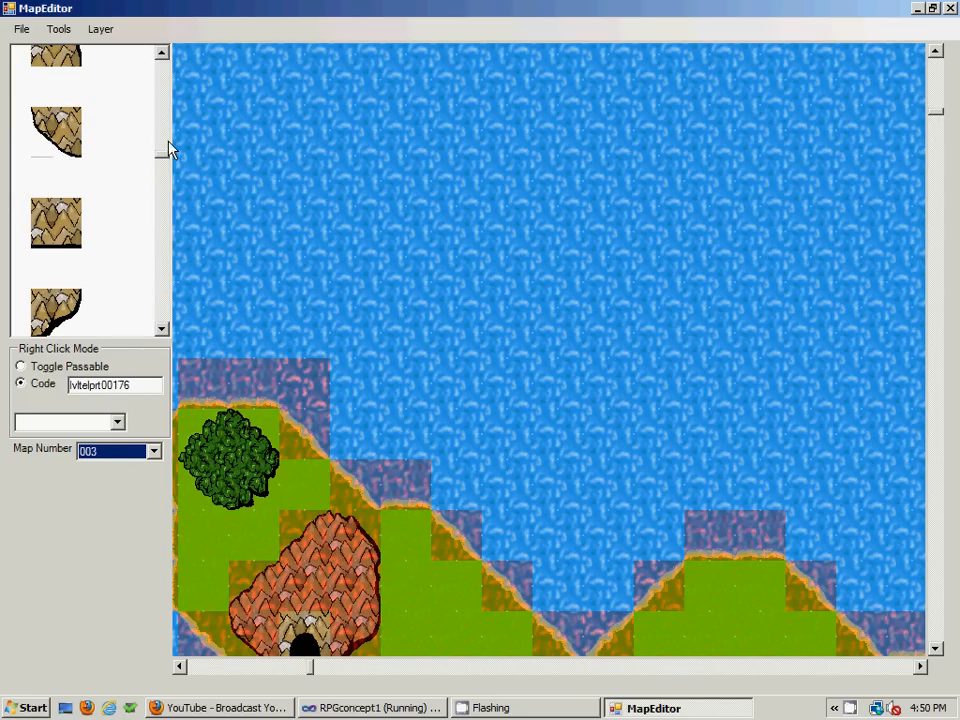
scroll("down", 3)
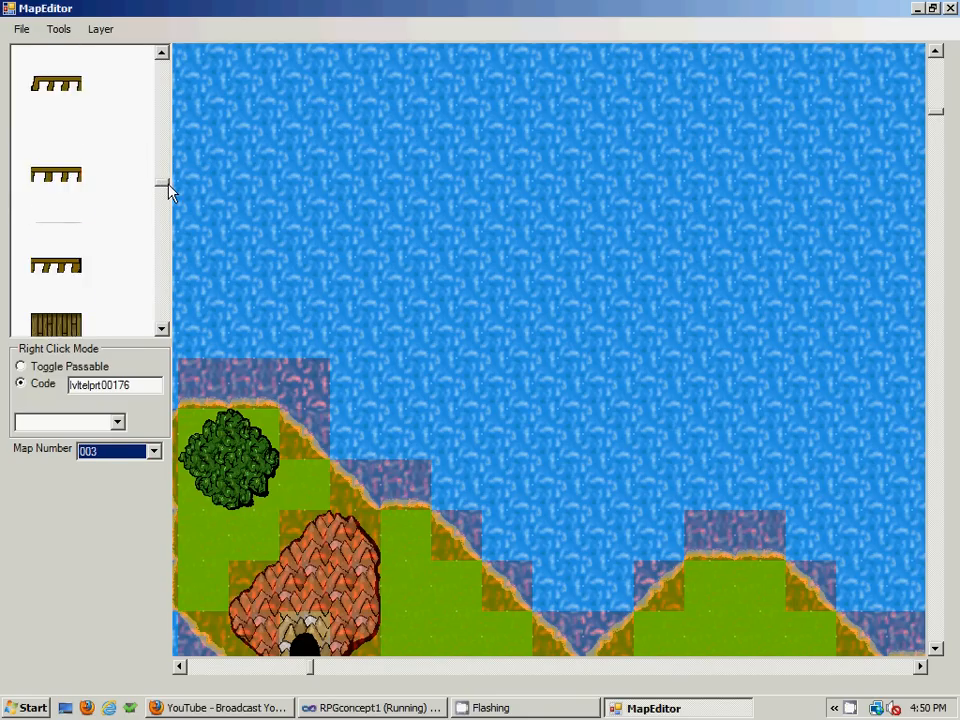
scroll("down", 3)
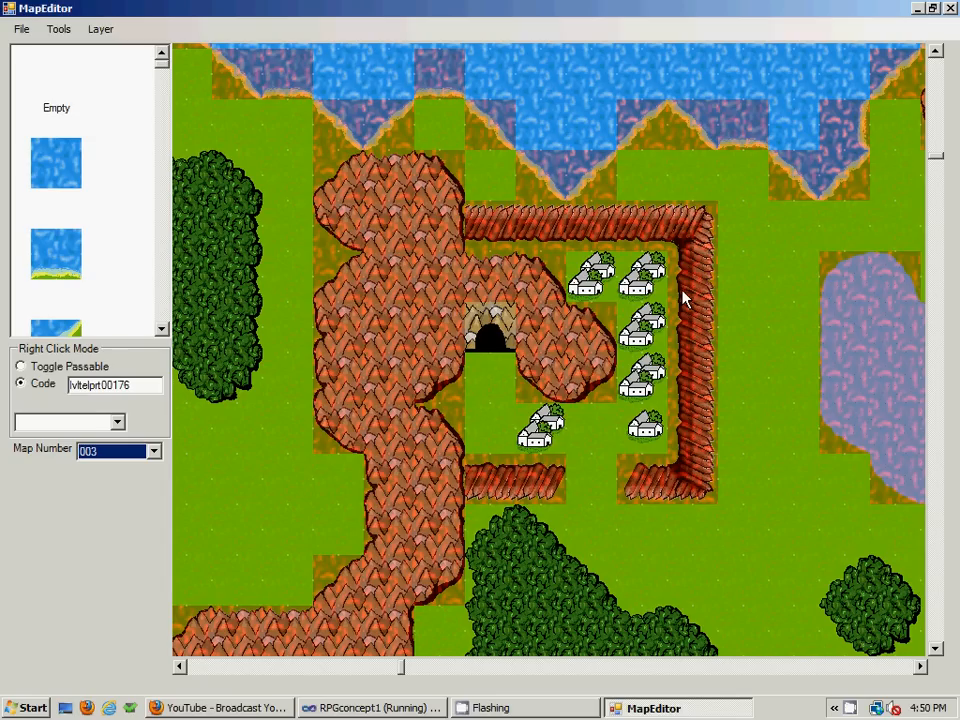
mouse_move(270, 184)
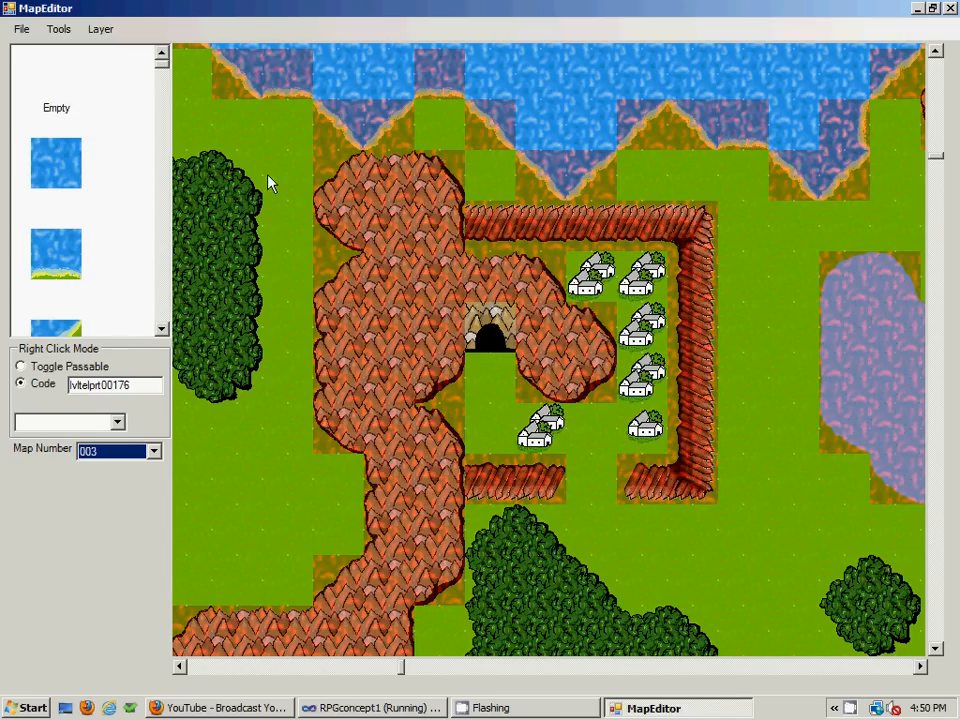
mouse_move(266, 176)
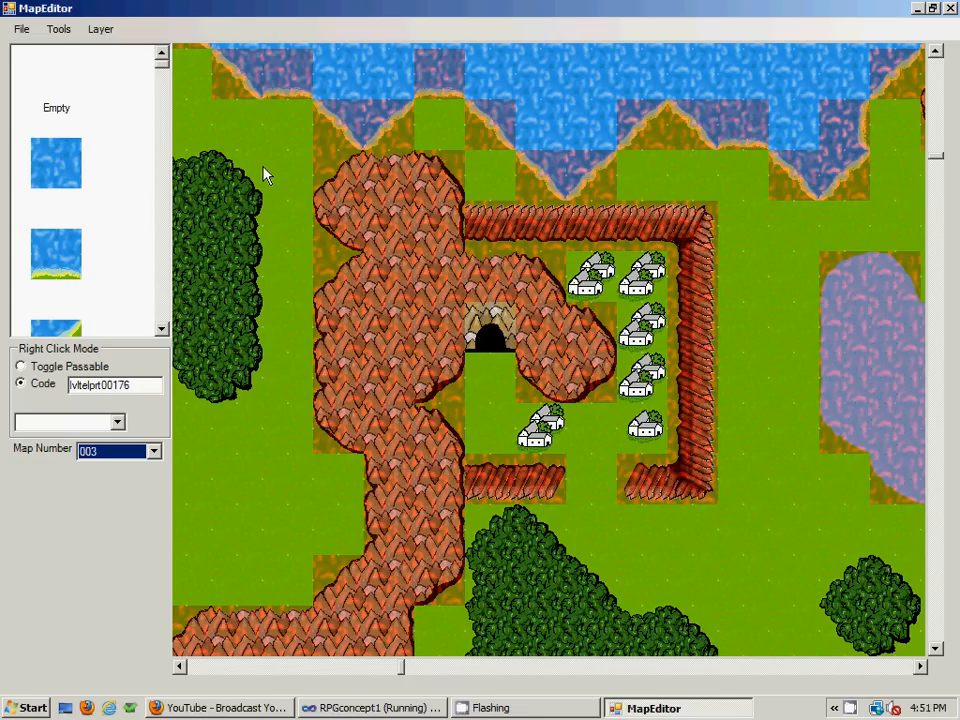
mouse_move(804, 652)
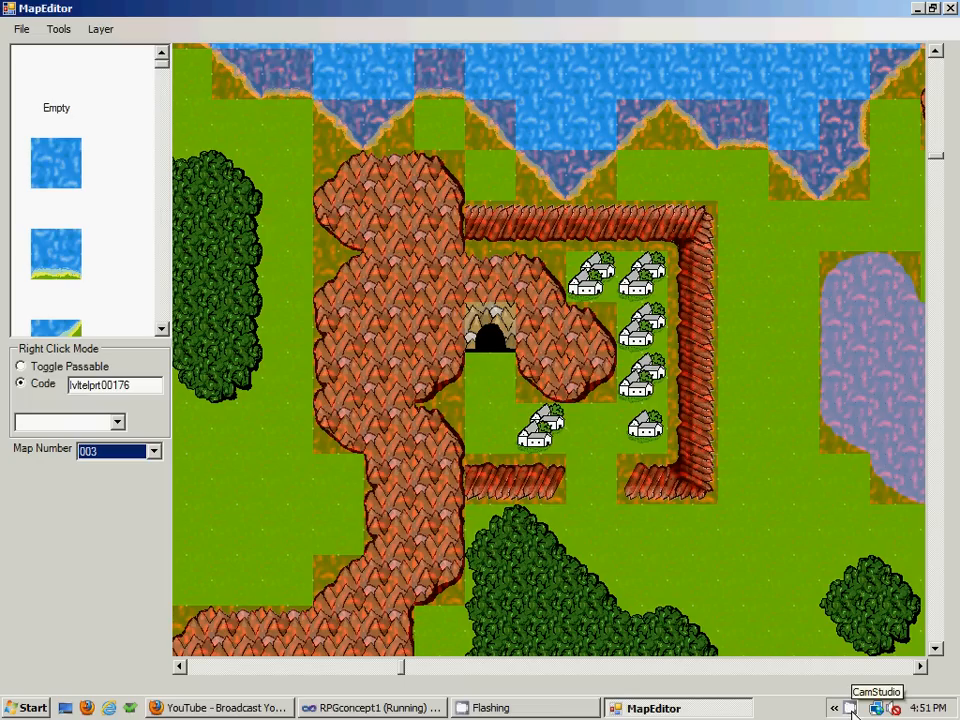
left_click(852, 708)
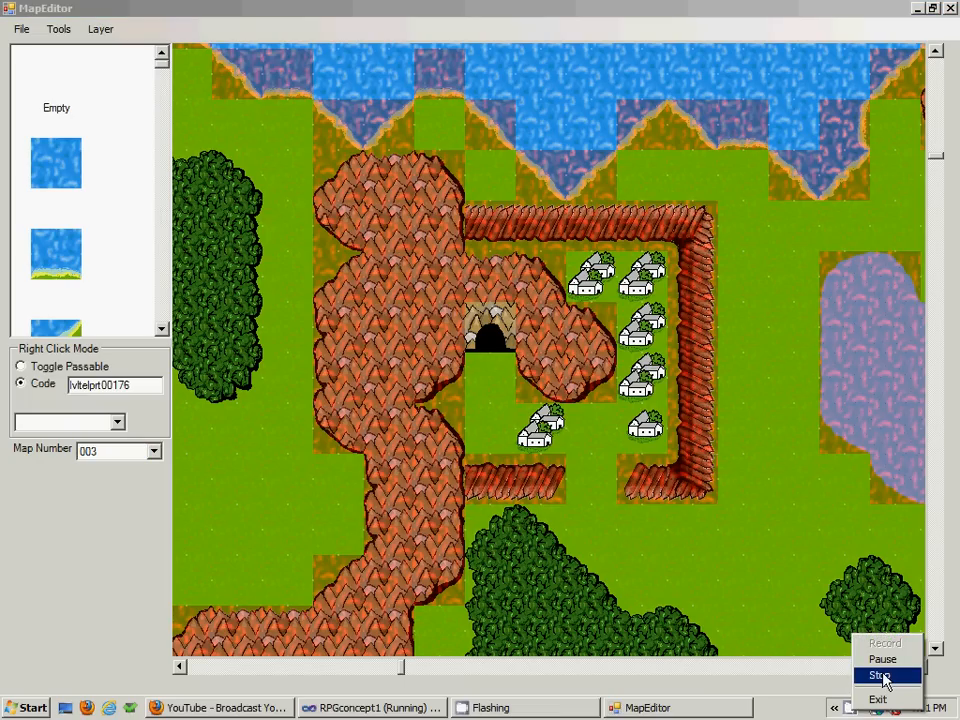